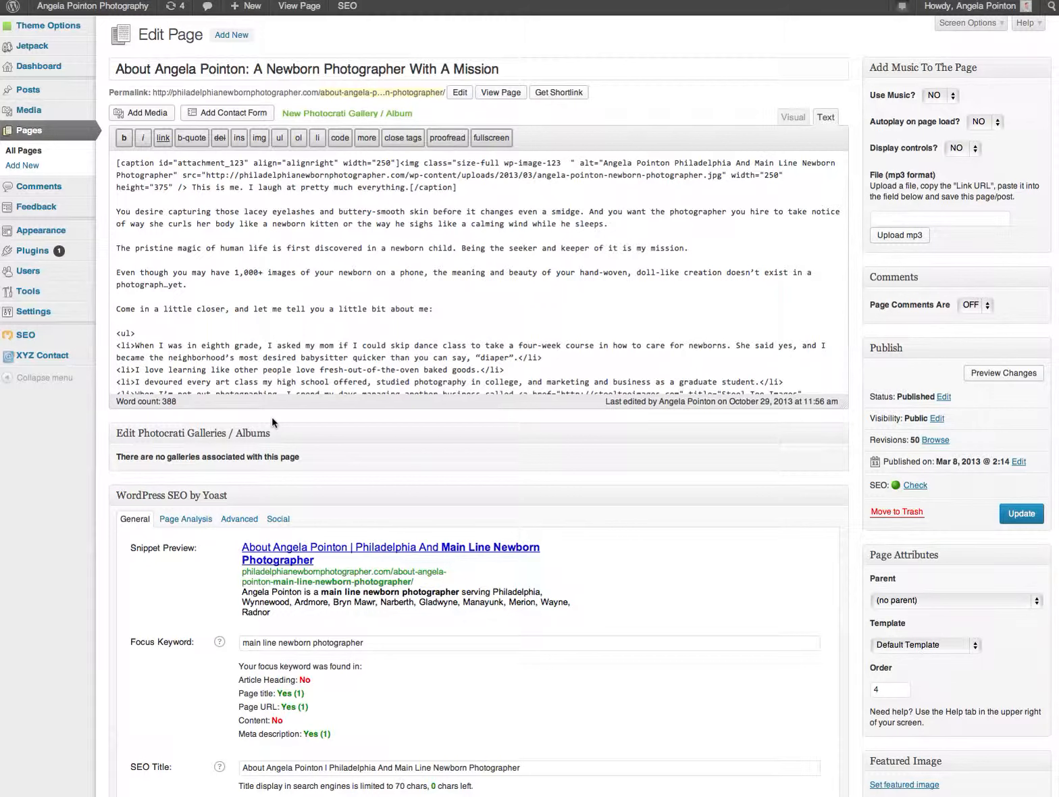
mouse_move(195, 407)
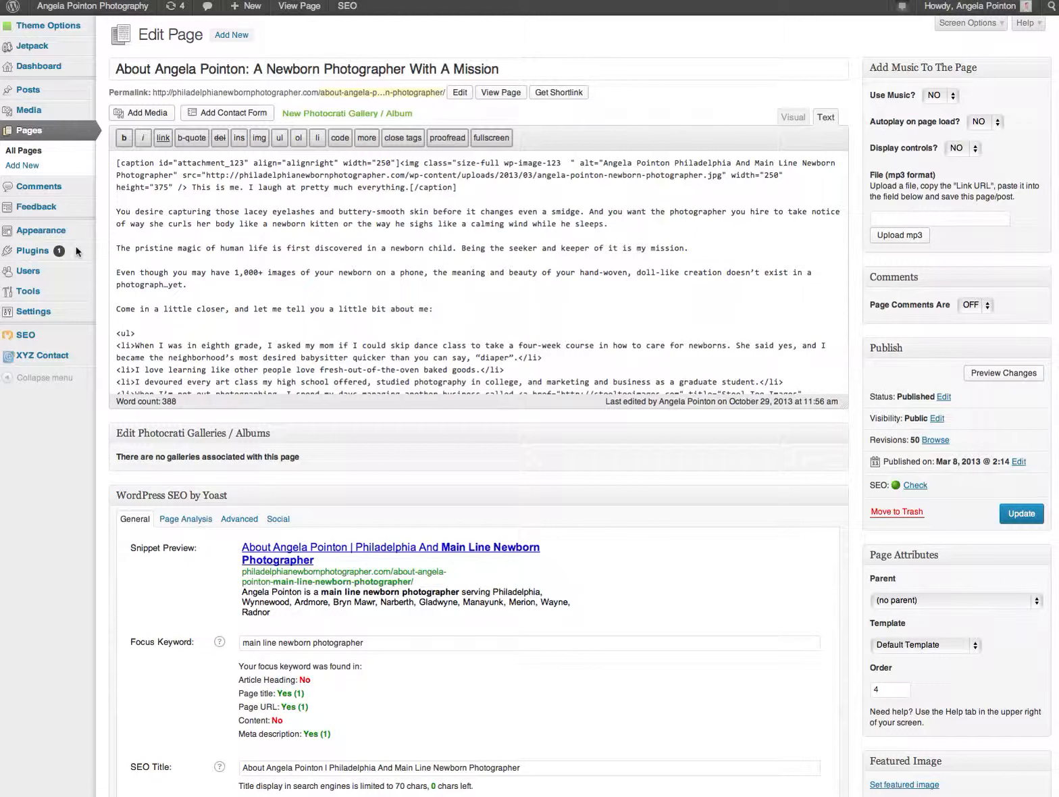
mouse_move(78, 254)
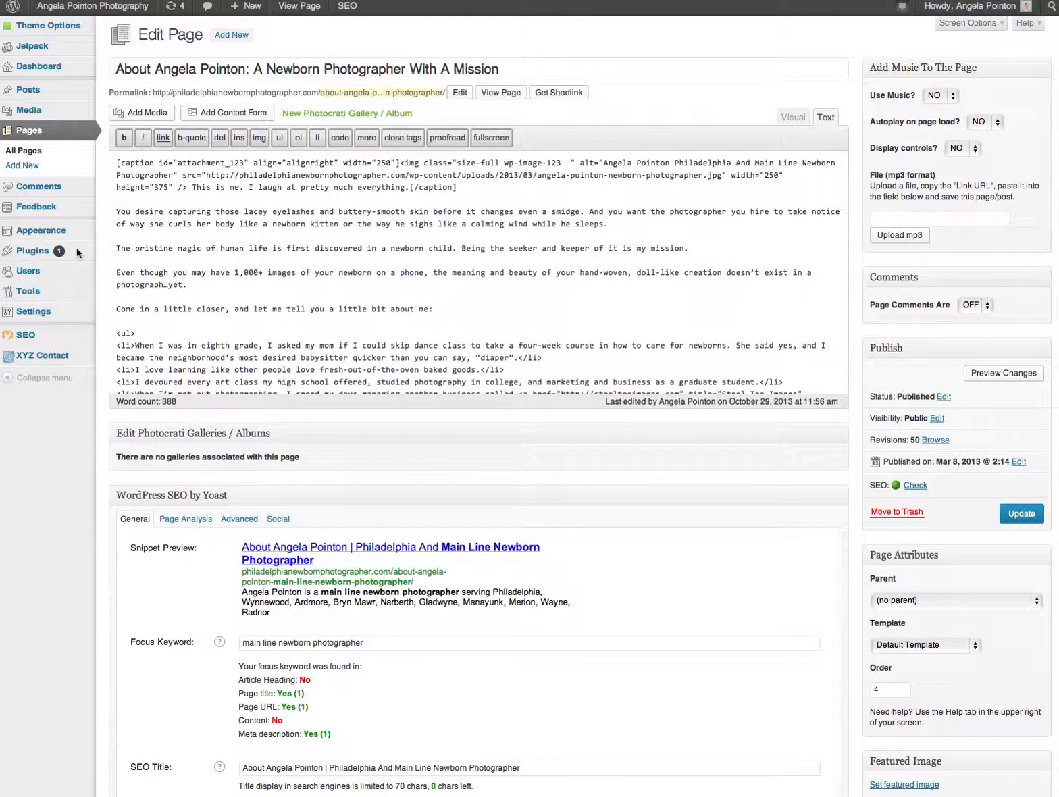
mouse_move(64, 219)
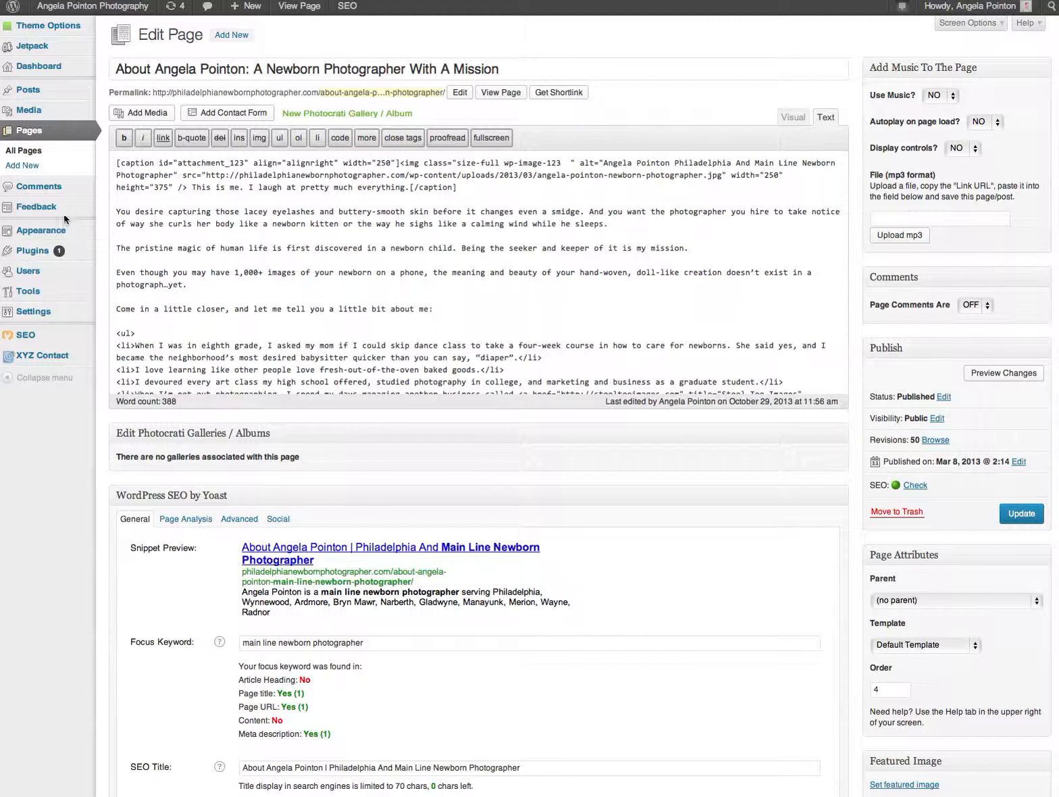
mouse_move(34, 316)
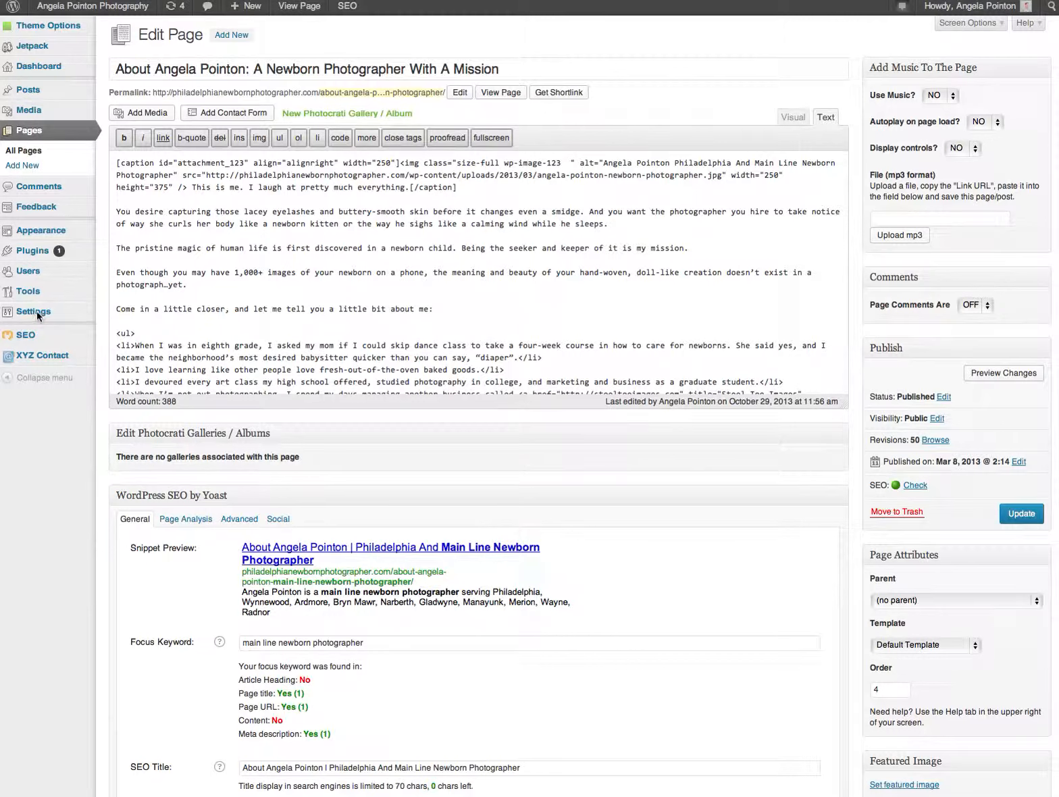
mouse_move(33, 251)
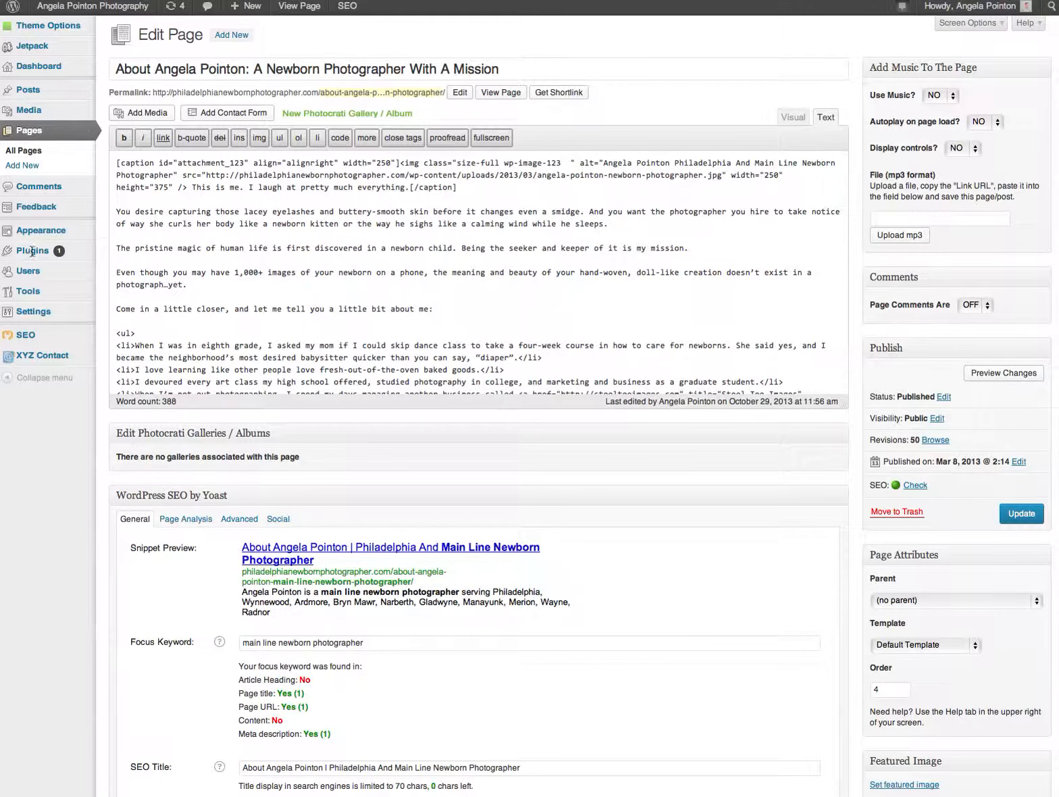
Step: Search the plugin directory for 'seo by yoast', correcting the autocorrected 'toast'
click(33, 251)
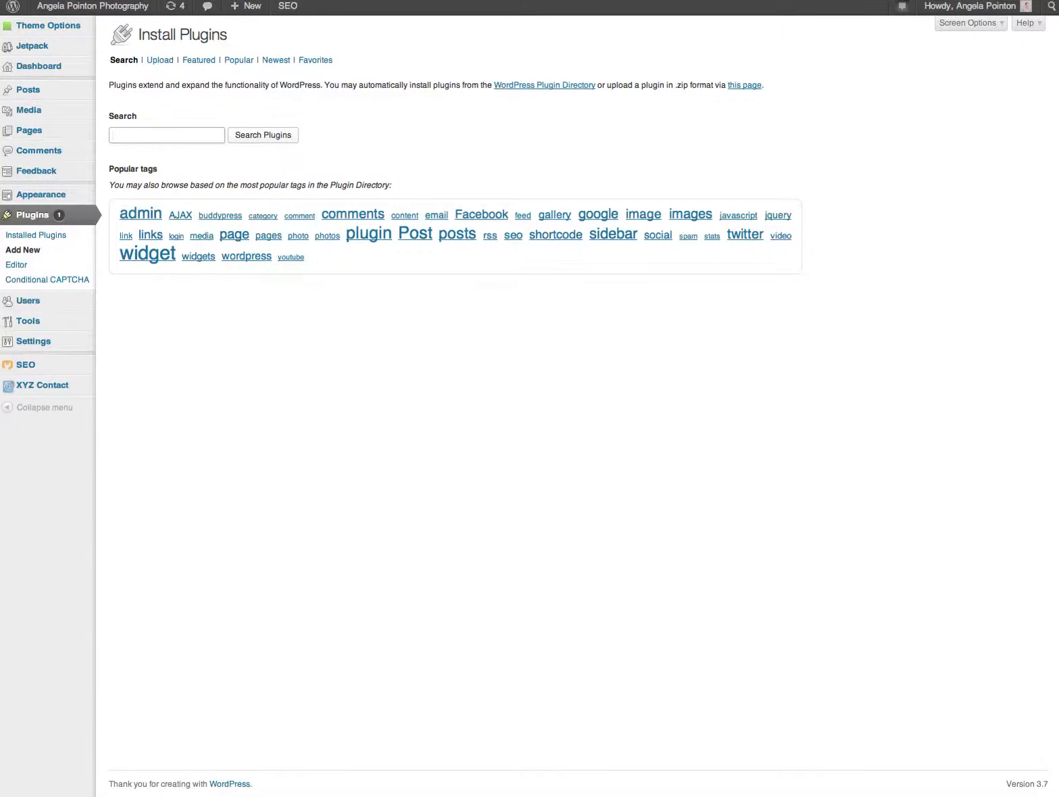
text(seo by yoast)
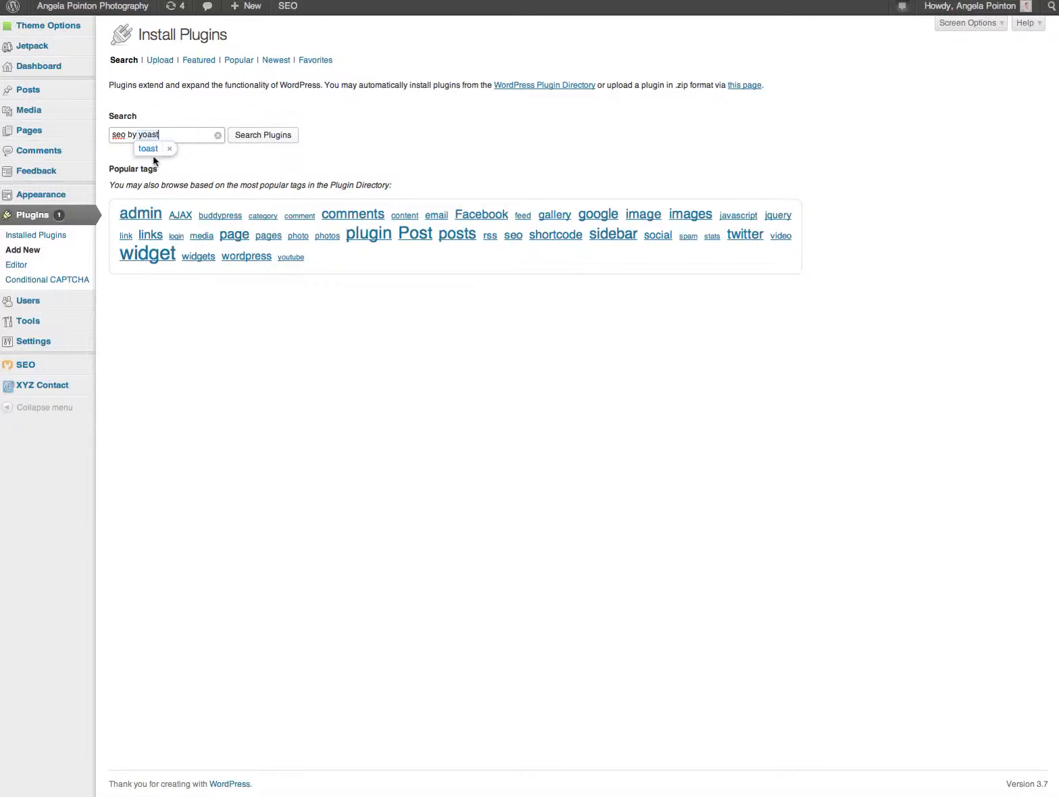
click(147, 148)
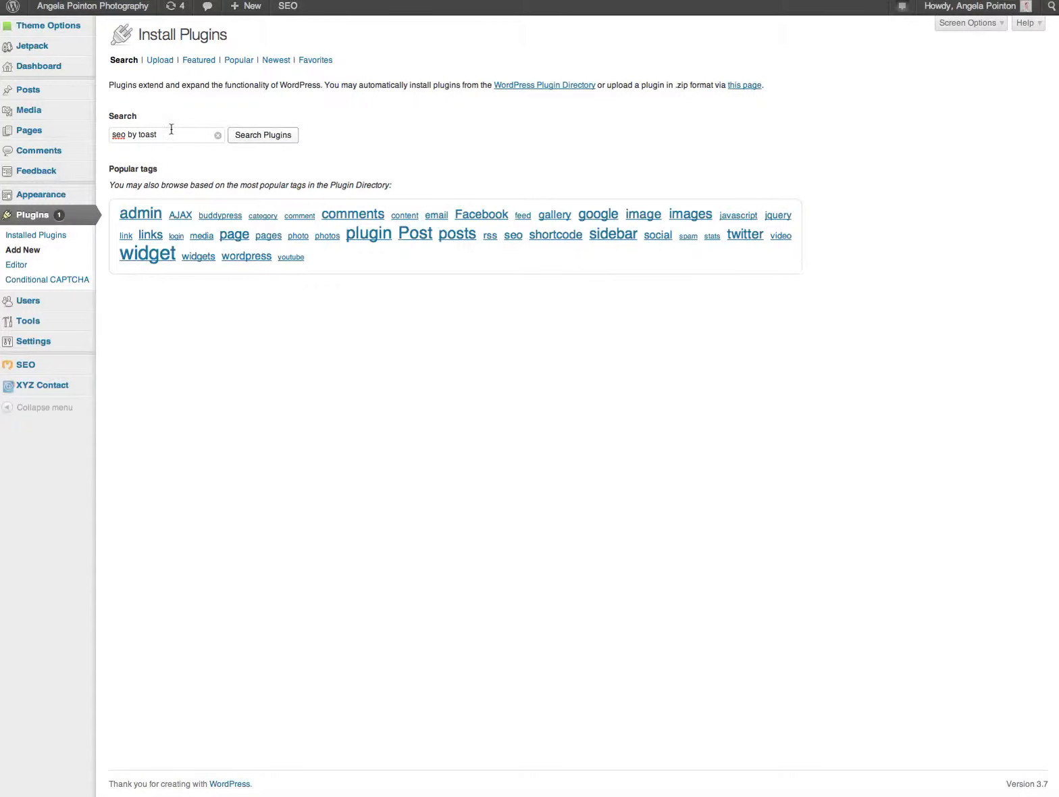
double_click(147, 135)
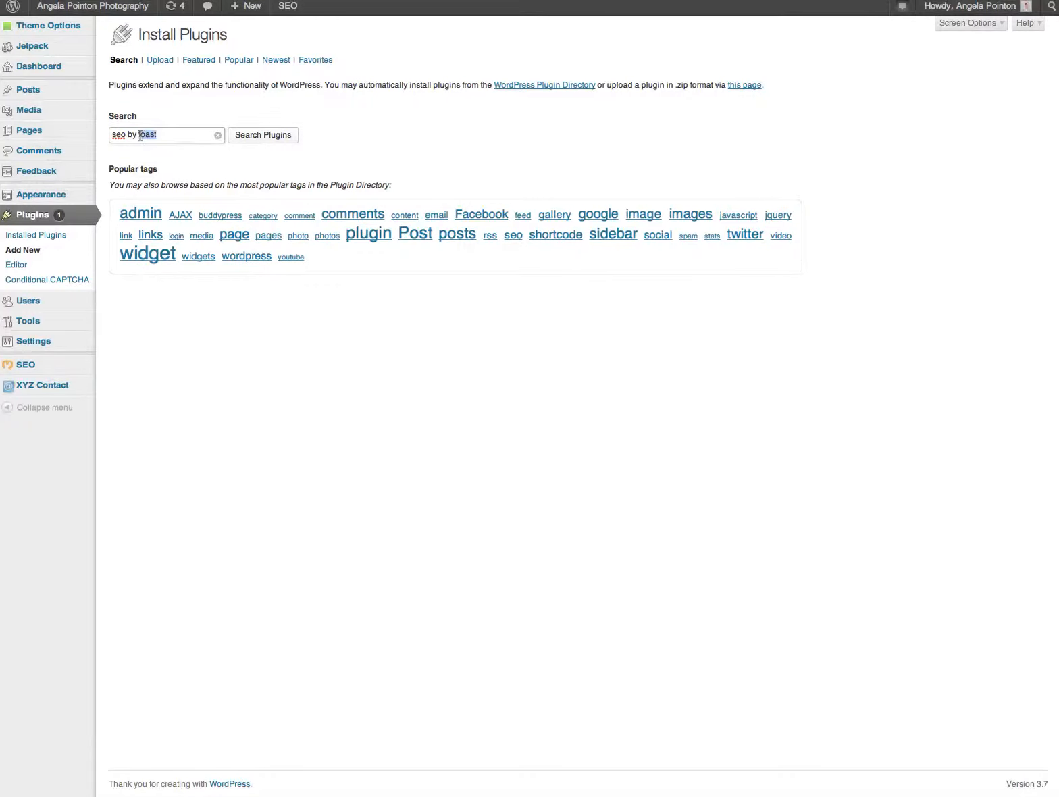
text(yoas)
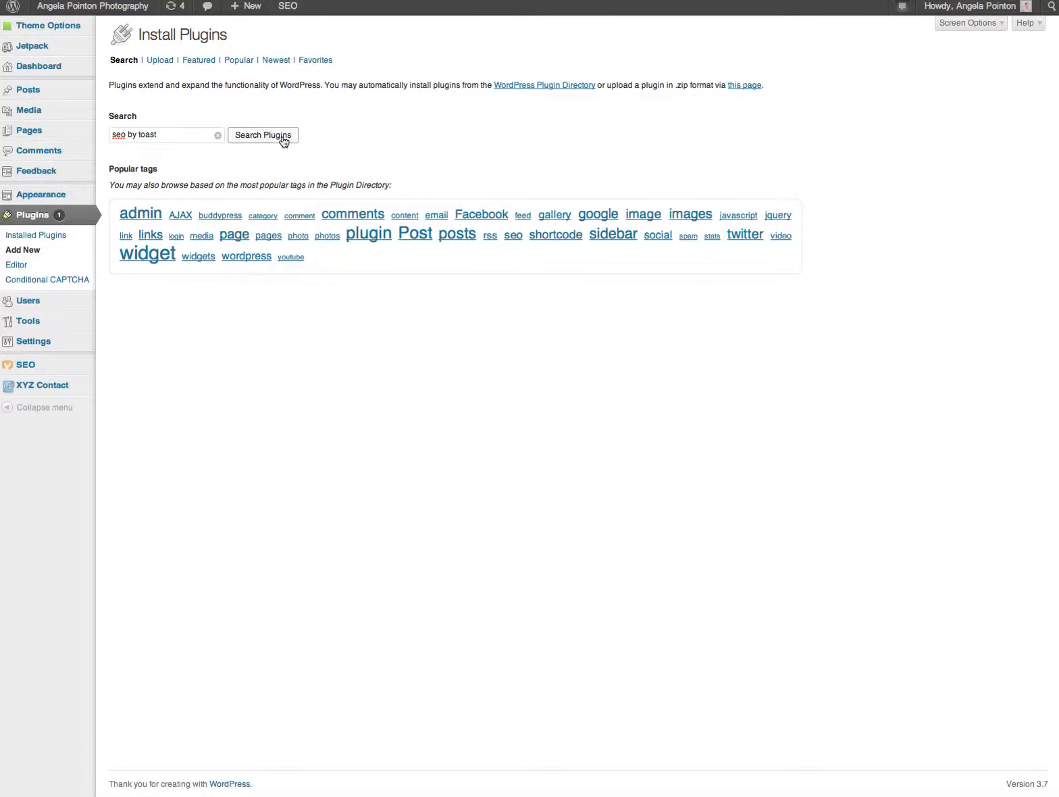
mouse_move(153, 126)
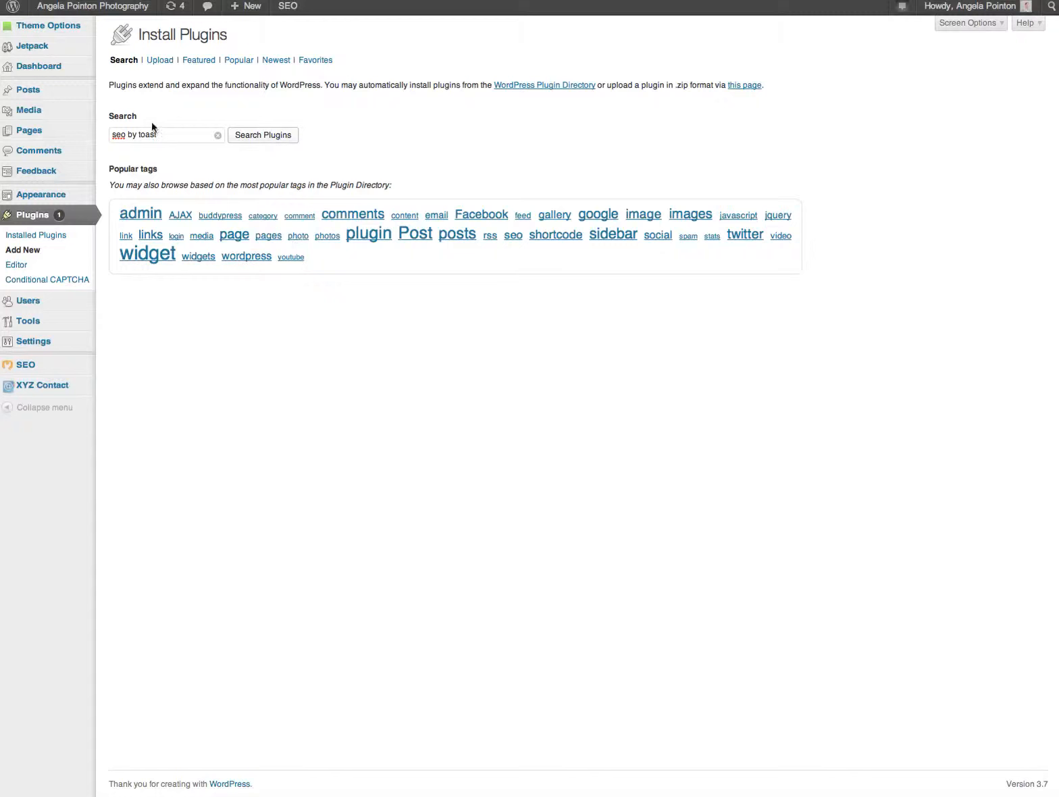
click(263, 135)
text(y)
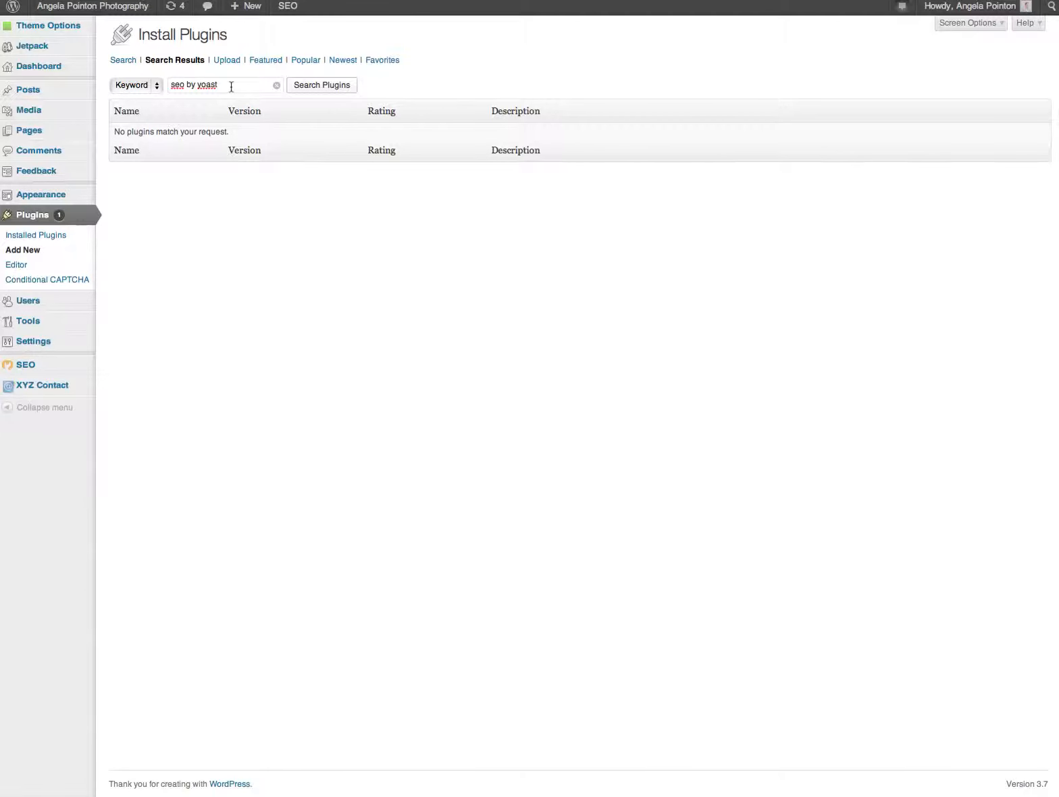
Step: Rerun the 'seo by yoast' plugin search to show WordPress SEO by Yoast as Installed
click(321, 84)
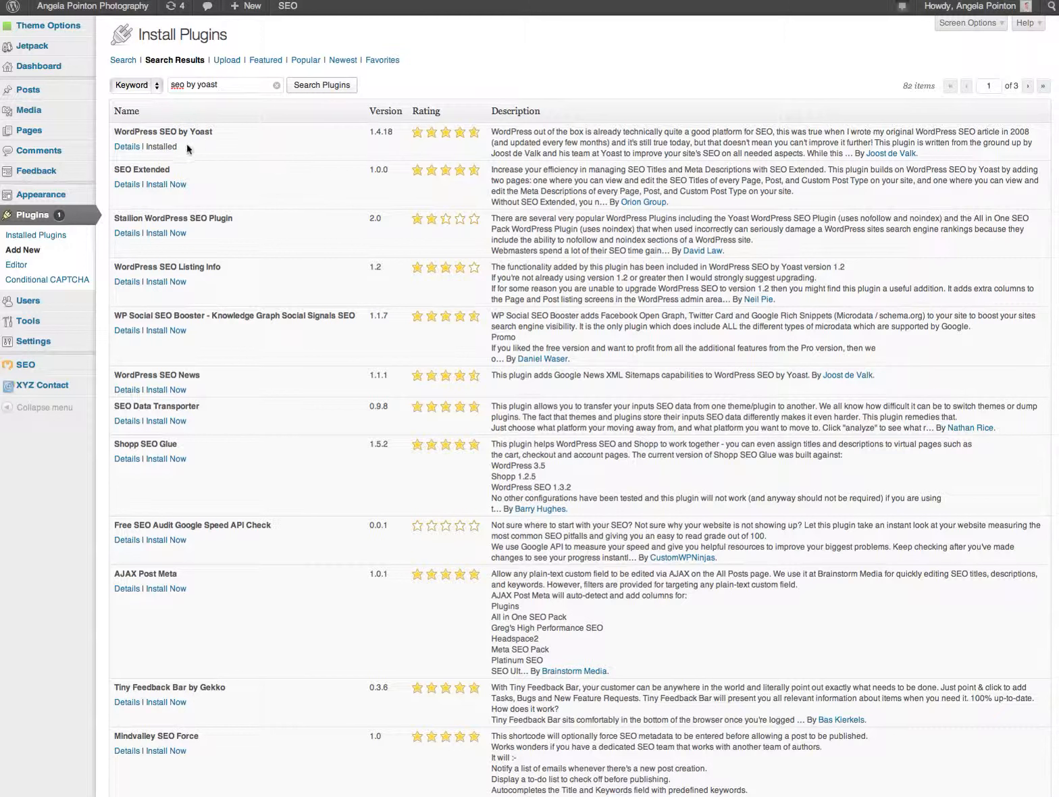
mouse_move(161, 147)
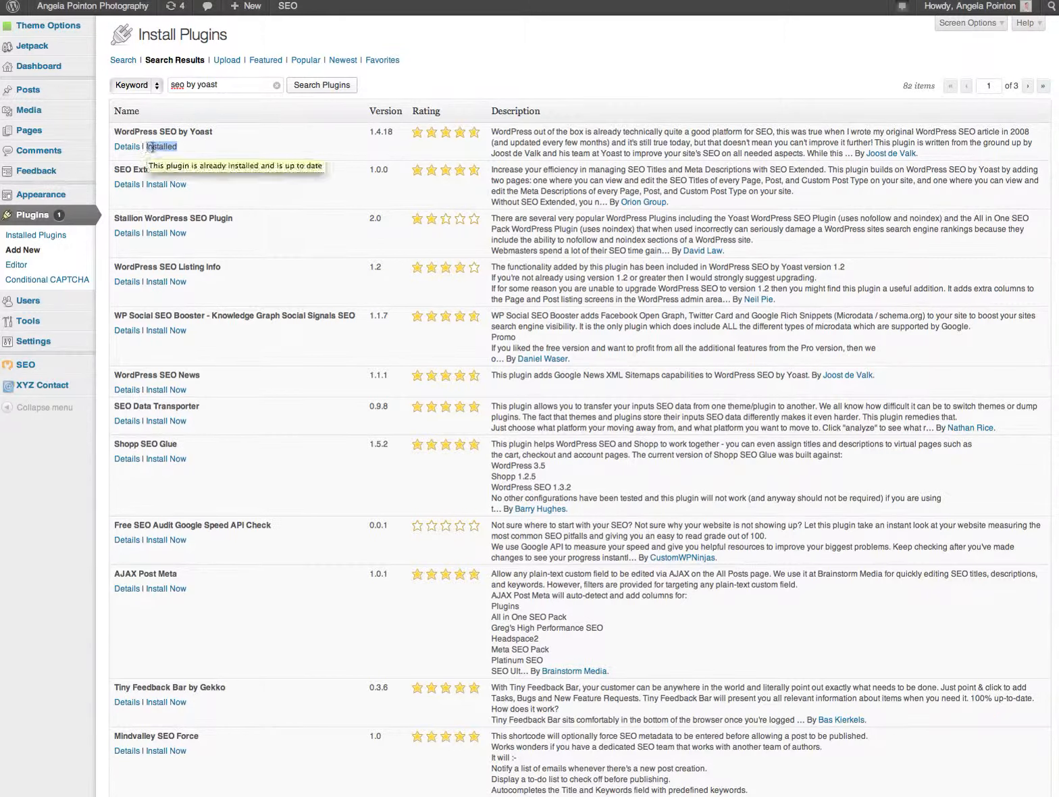
mouse_move(171, 184)
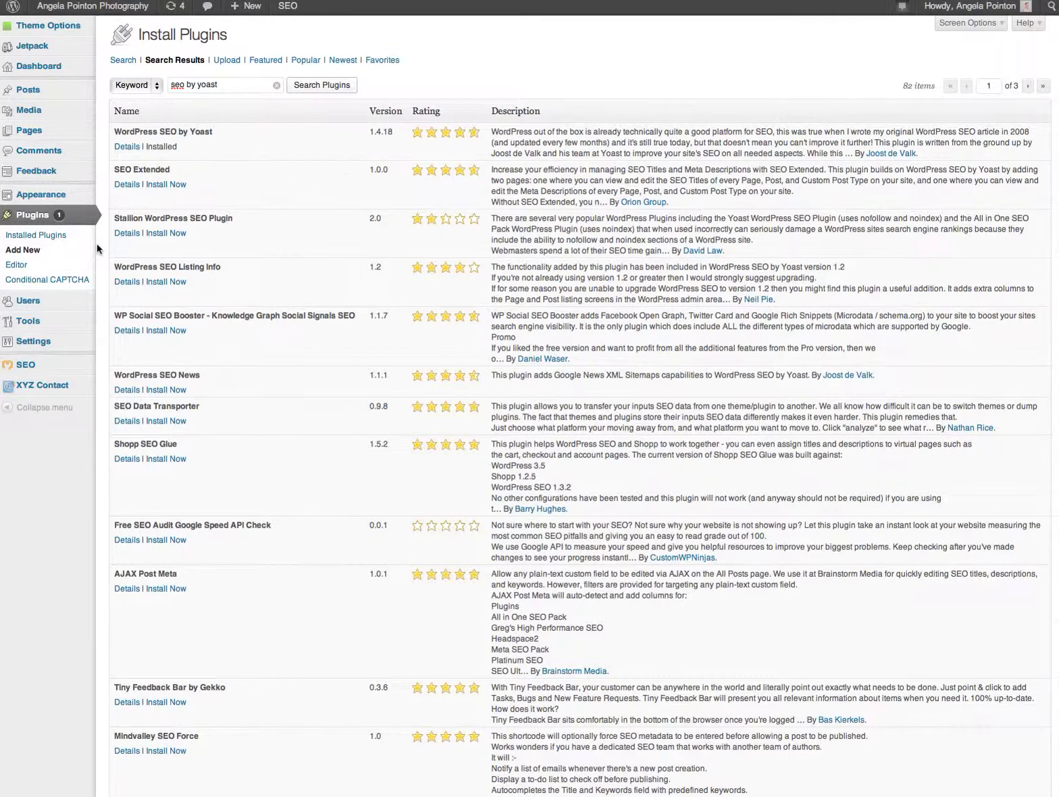
mouse_move(313, 240)
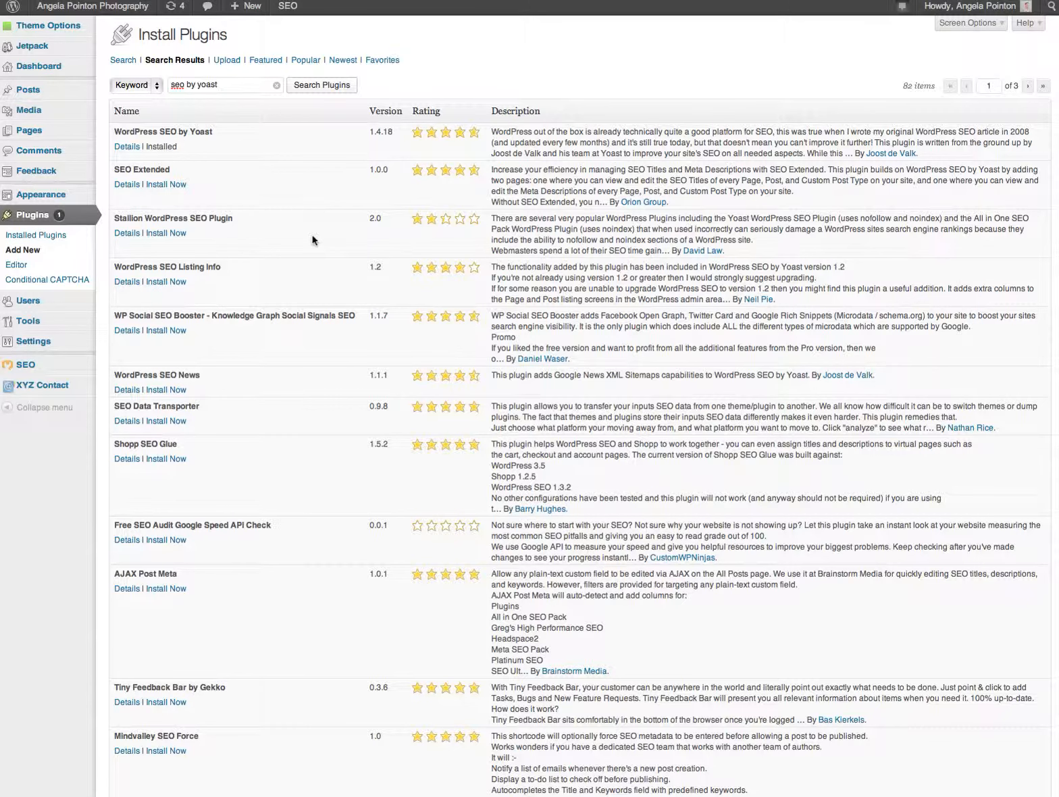
Step: View the Installed Plugins list showing WordPress SEO 1.4.18 among nine plugins
click(36, 234)
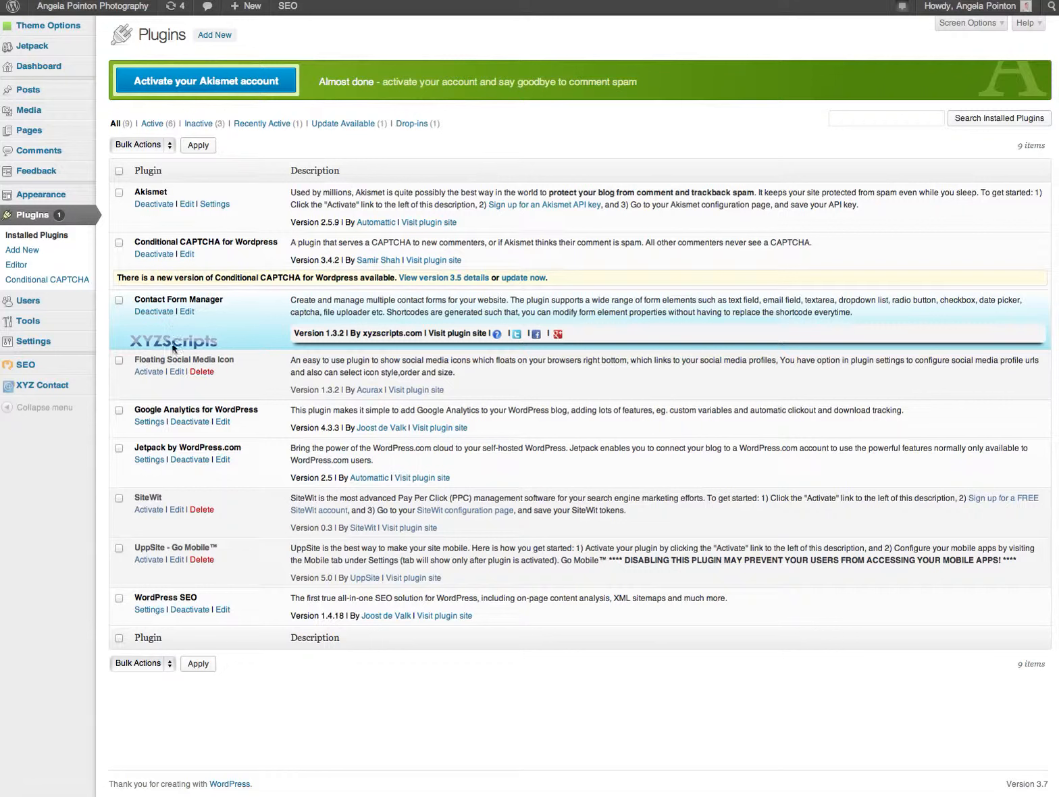
mouse_move(148, 373)
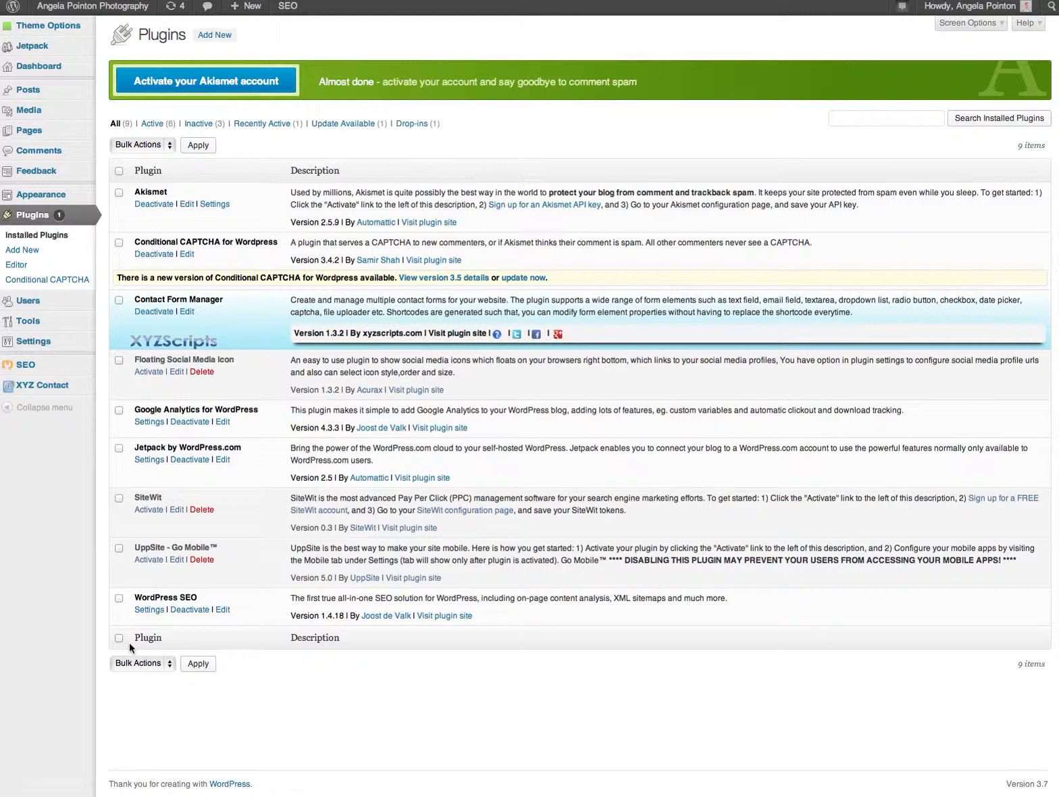
mouse_move(145, 631)
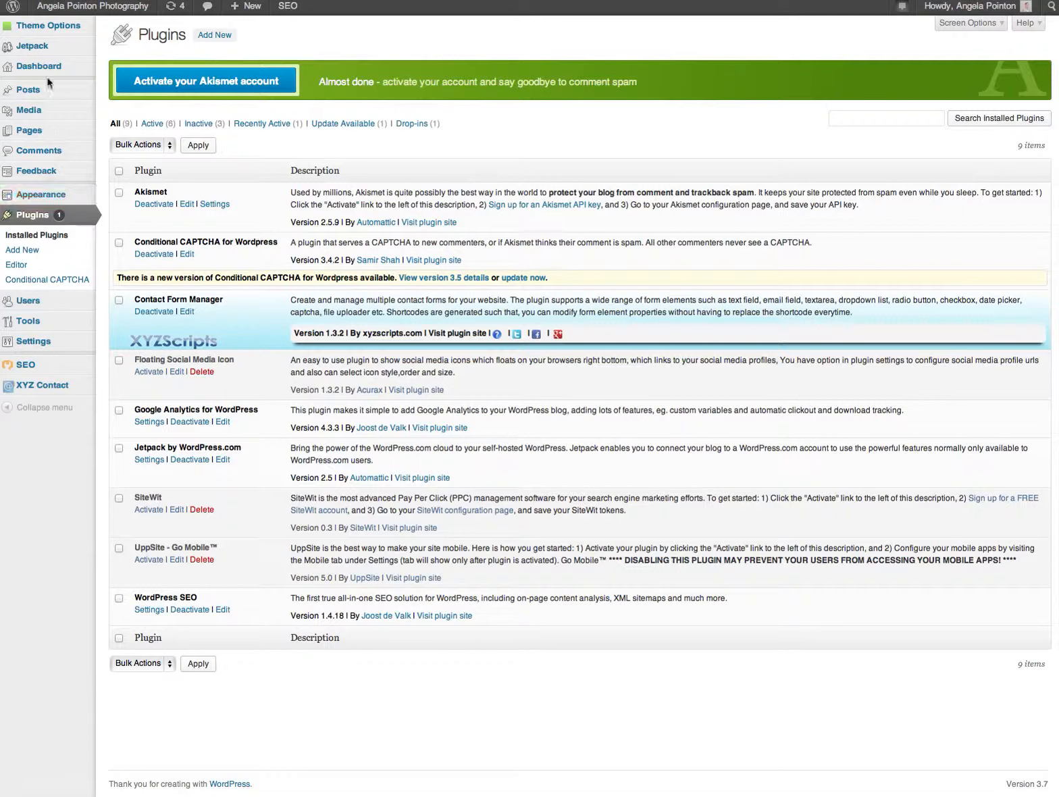
mouse_move(27, 90)
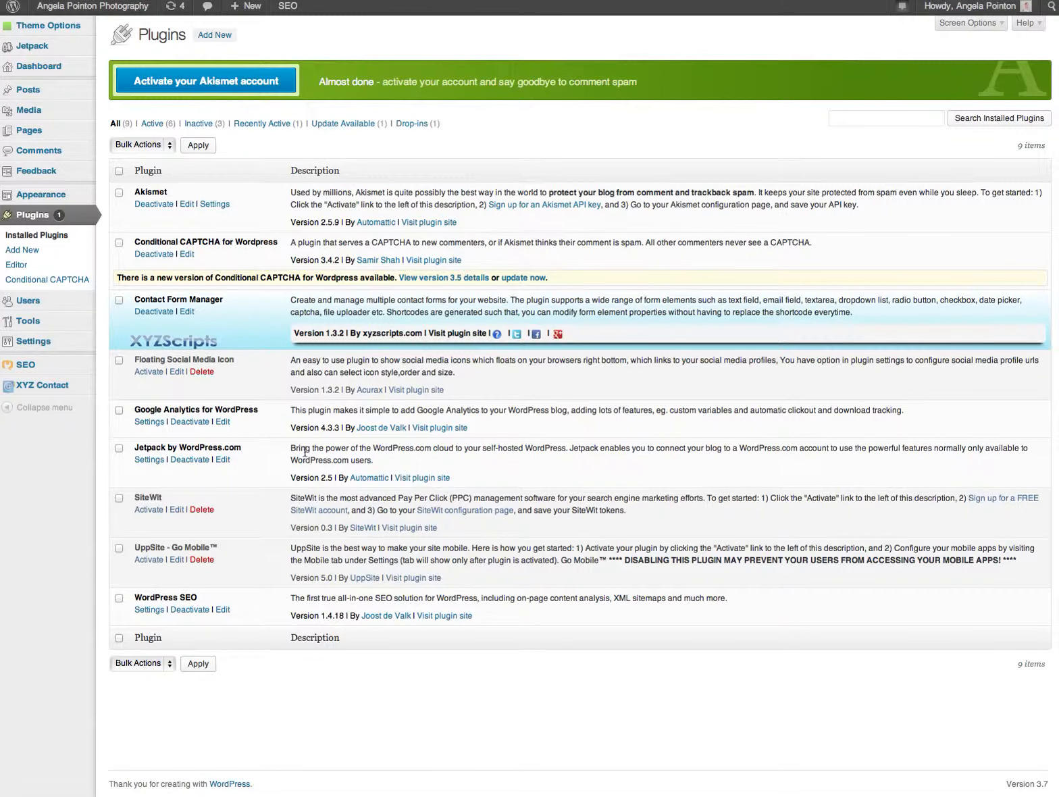
Step: Open the 'About Angela Pointon' page from All Pages in the editor
click(28, 130)
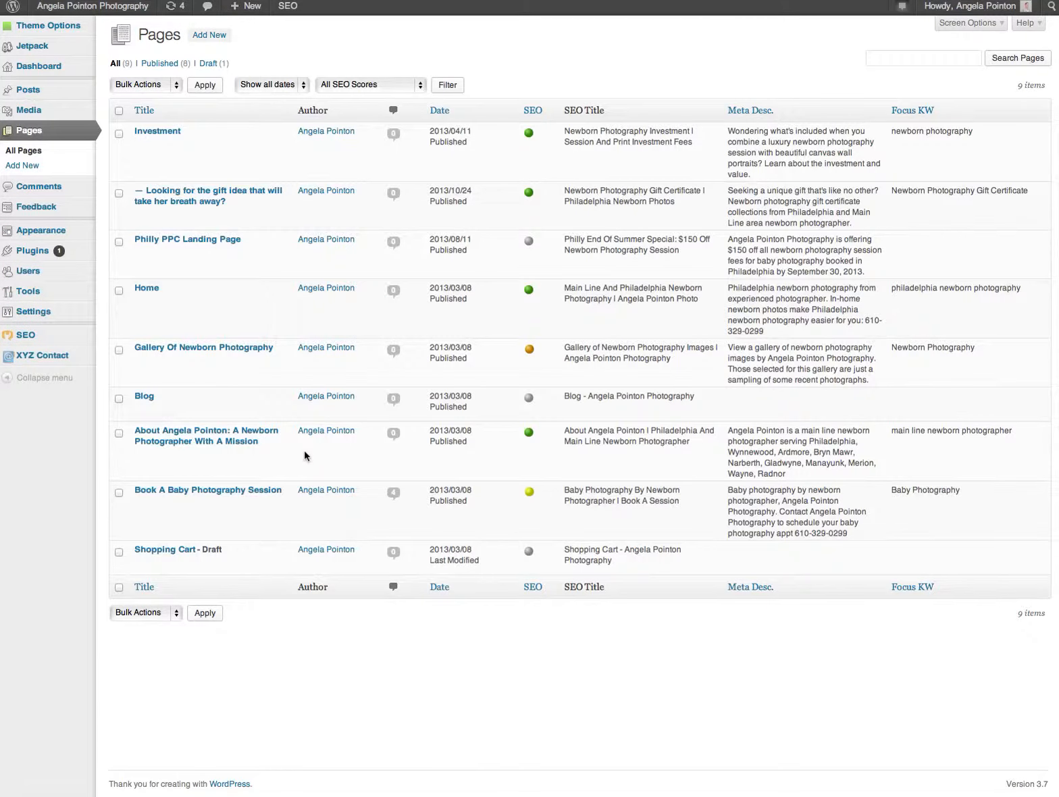
mouse_move(208, 489)
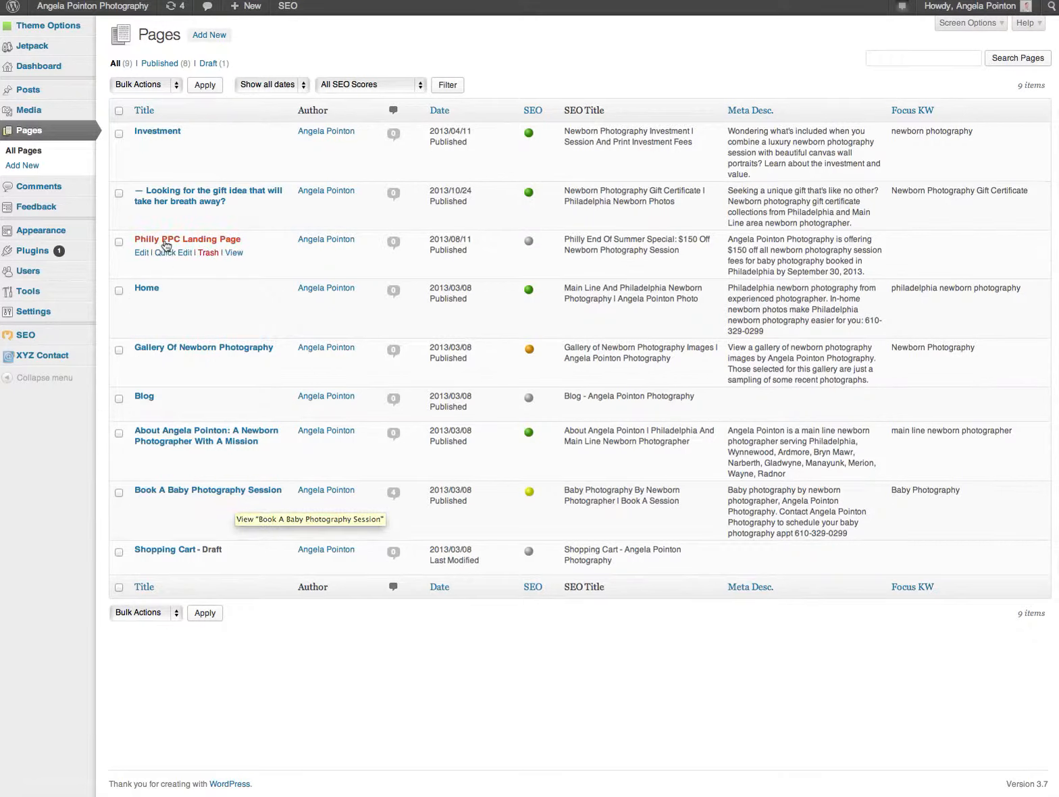
mouse_move(168, 158)
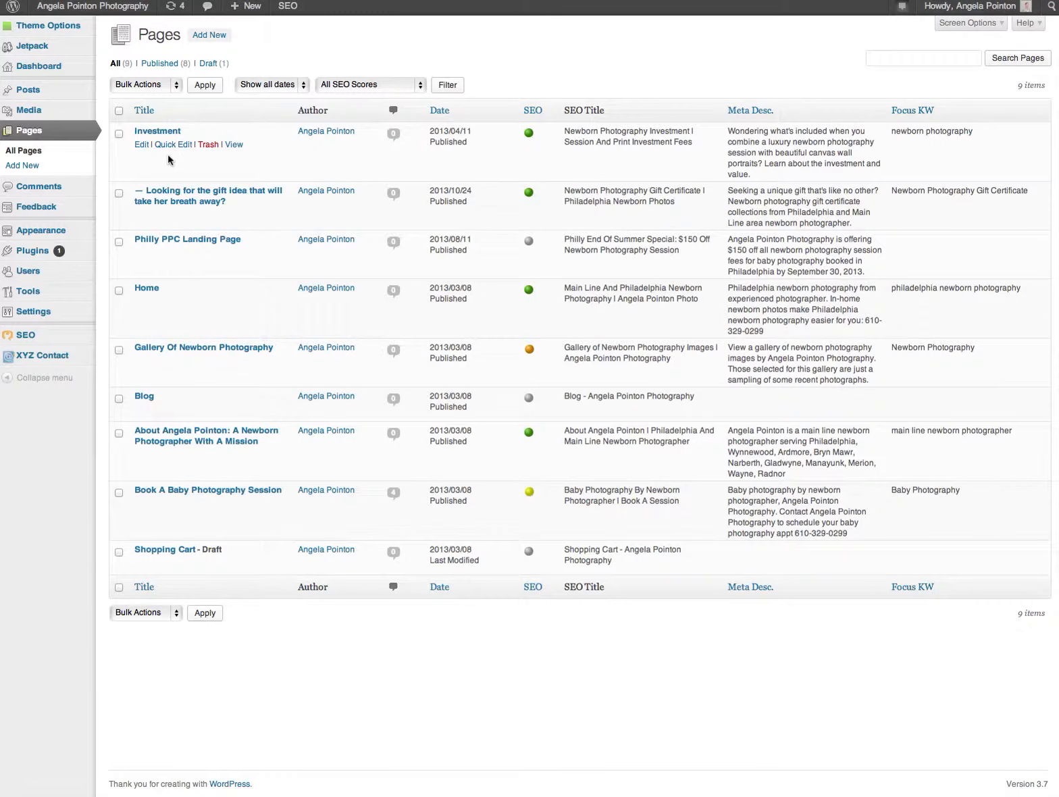
mouse_move(171, 478)
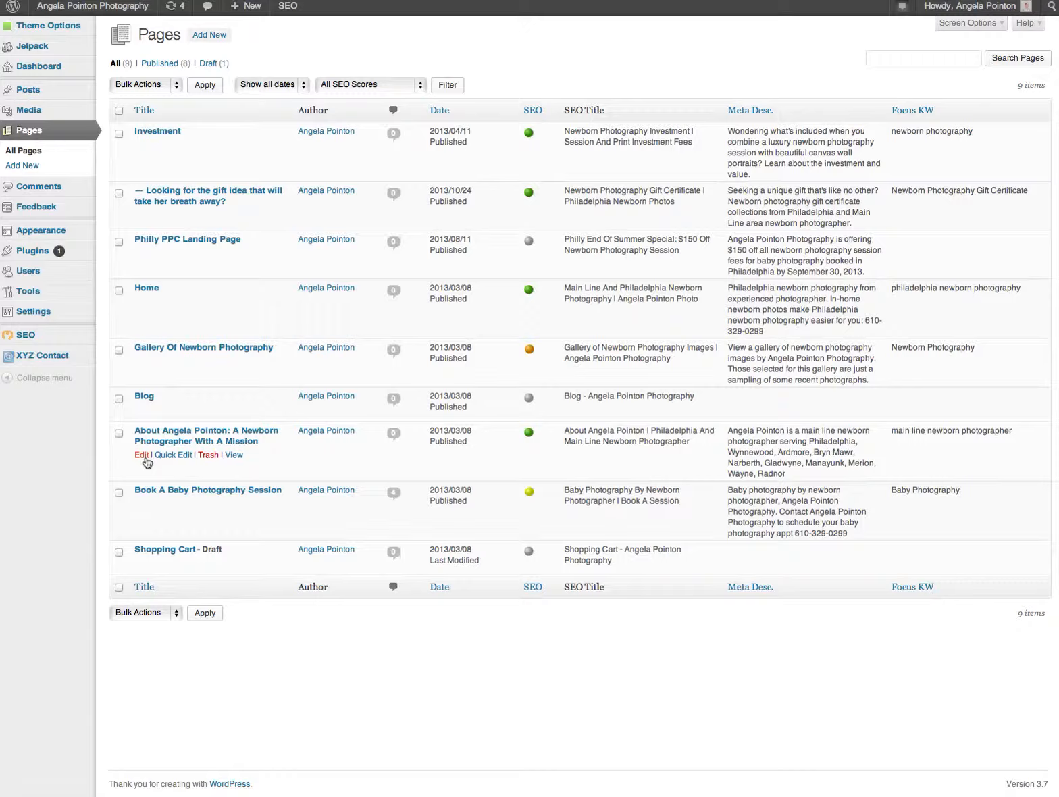
click(141, 454)
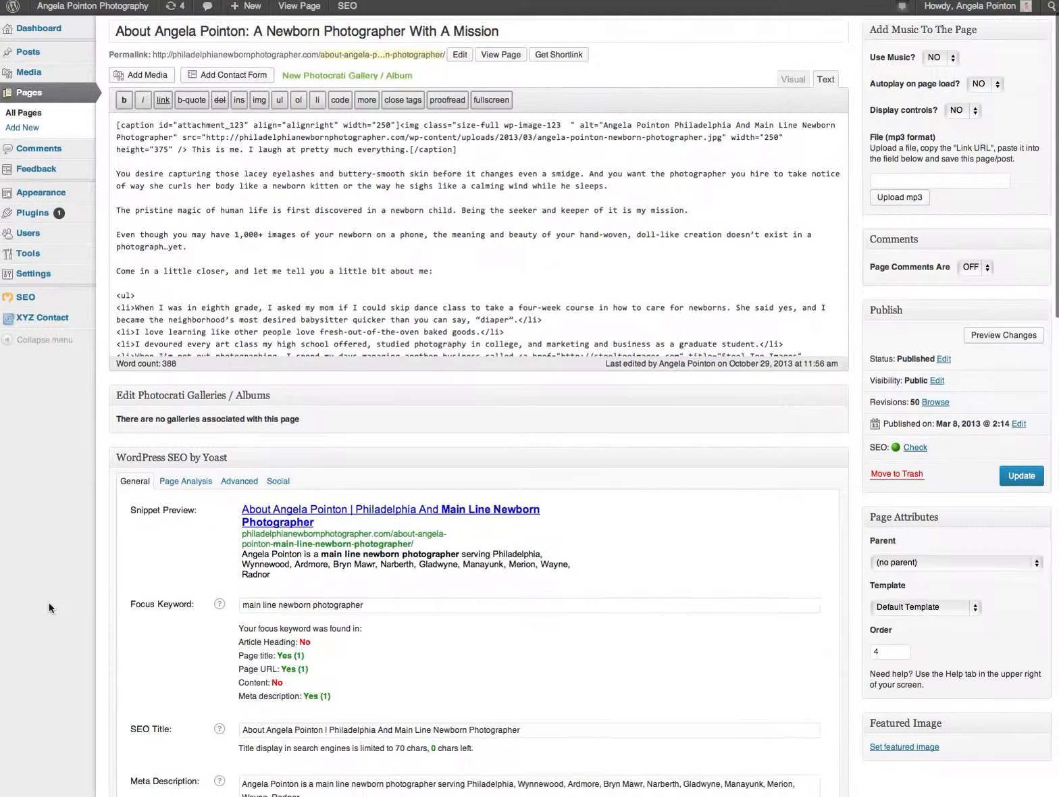
scroll(down, 3)
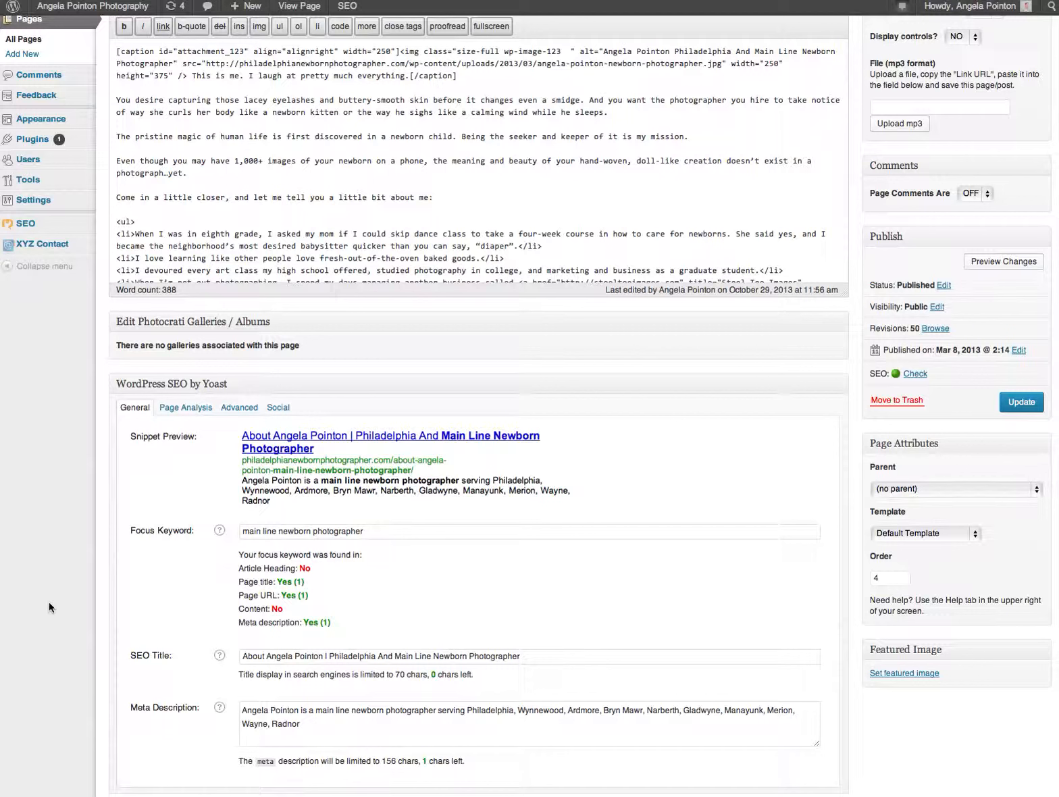
mouse_move(38, 608)
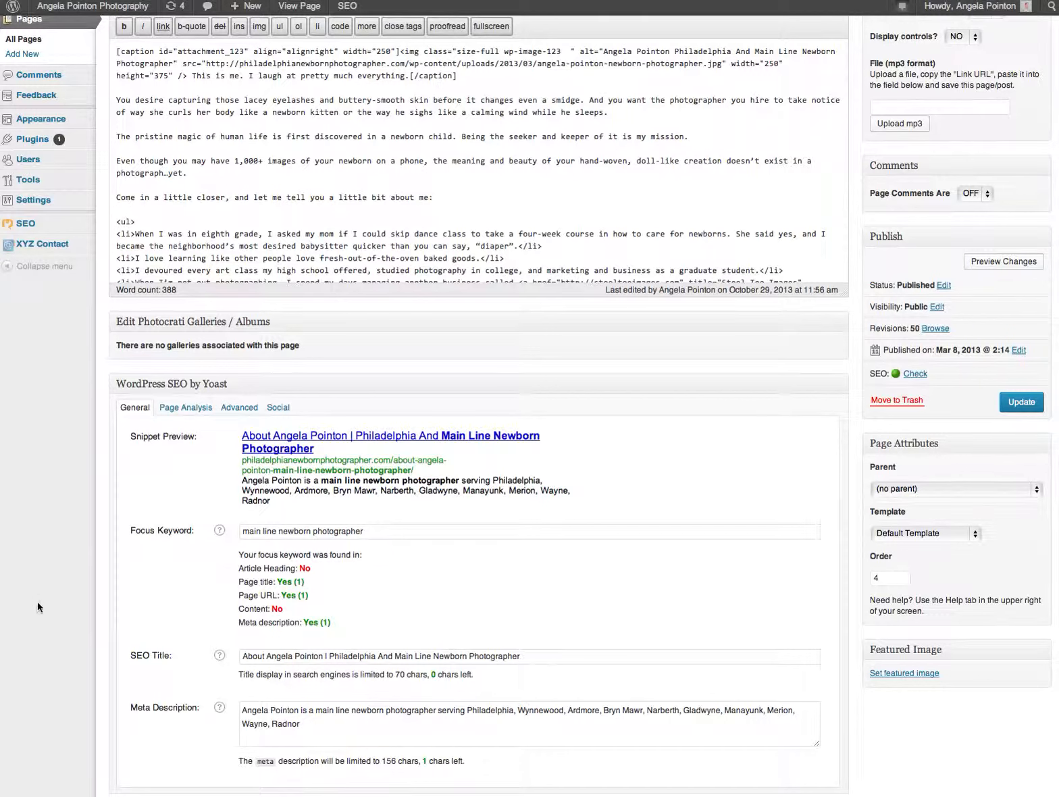
mouse_move(48, 602)
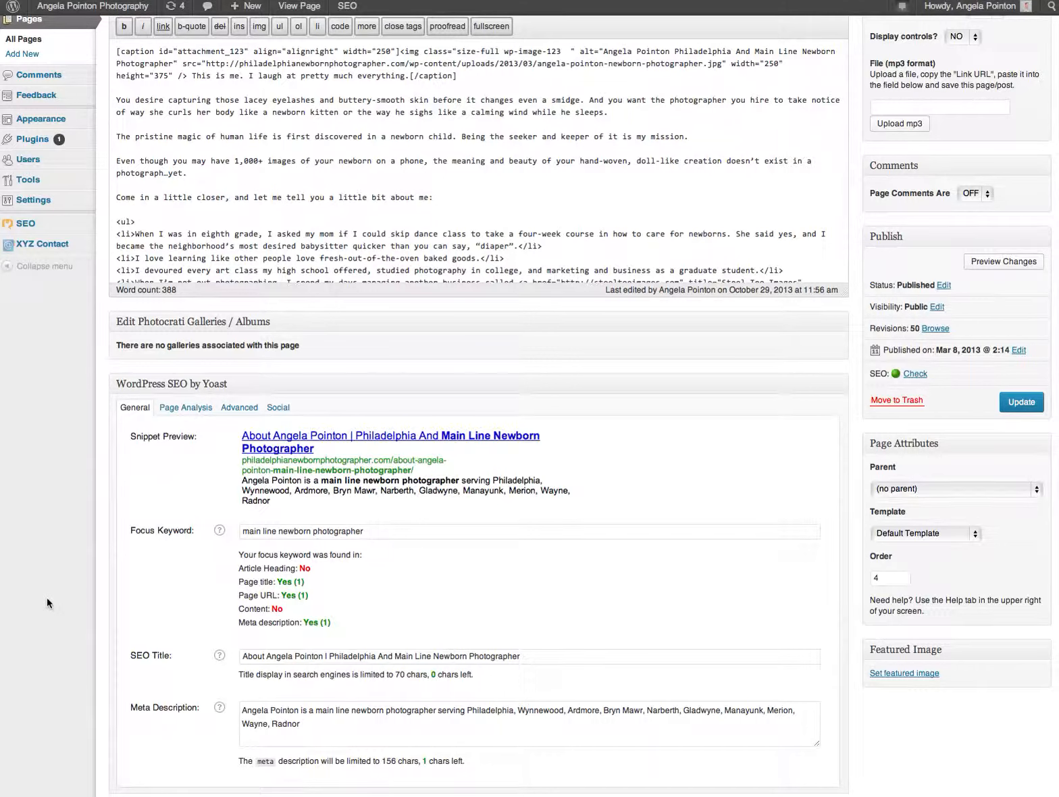
click(527, 531)
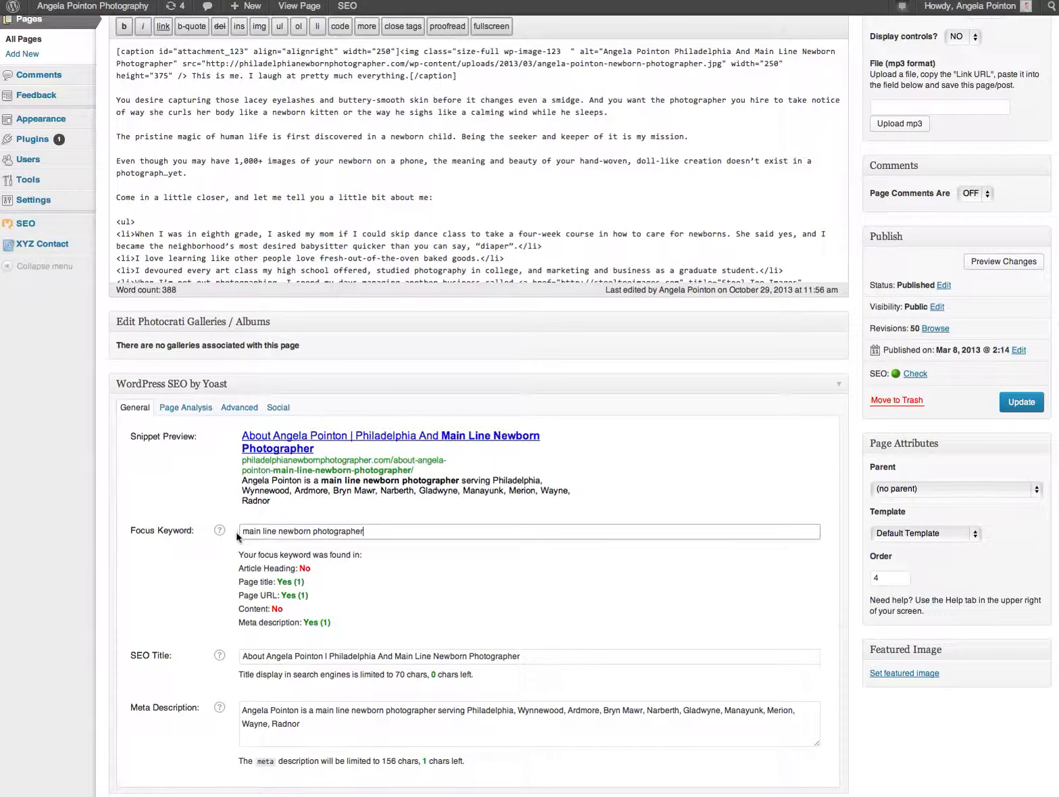
triple_click(302, 532)
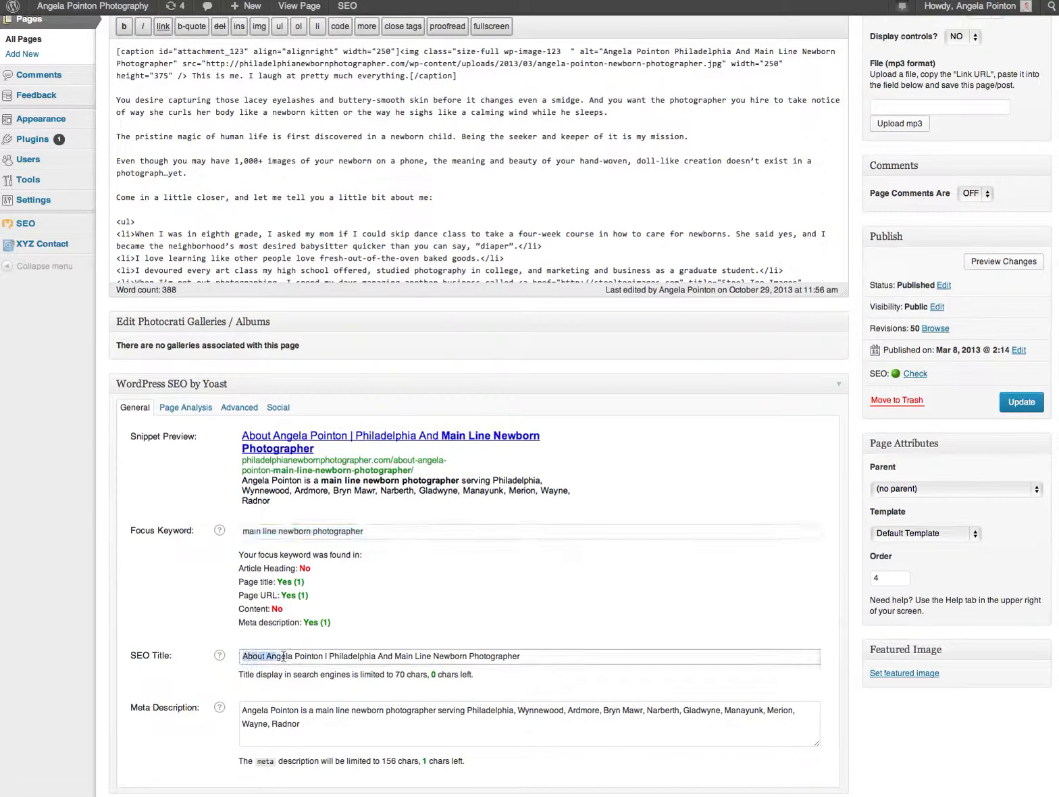
triple_click(382, 656)
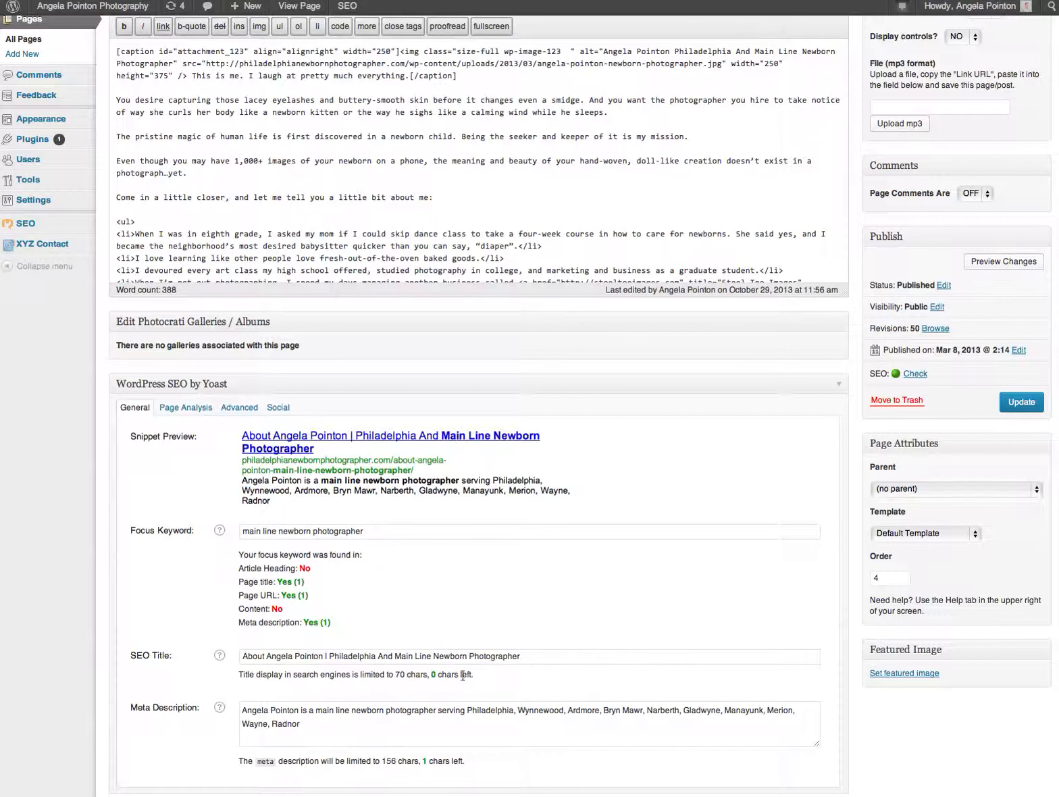
scroll(down, 3)
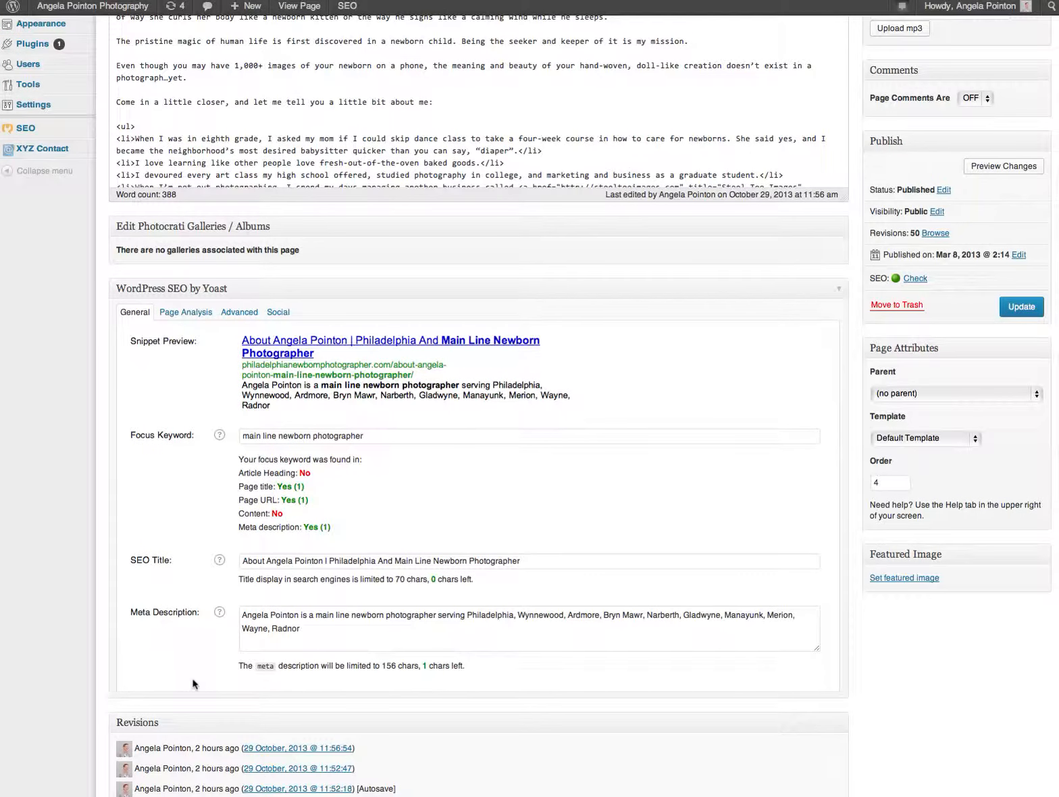
triple_click(473, 616)
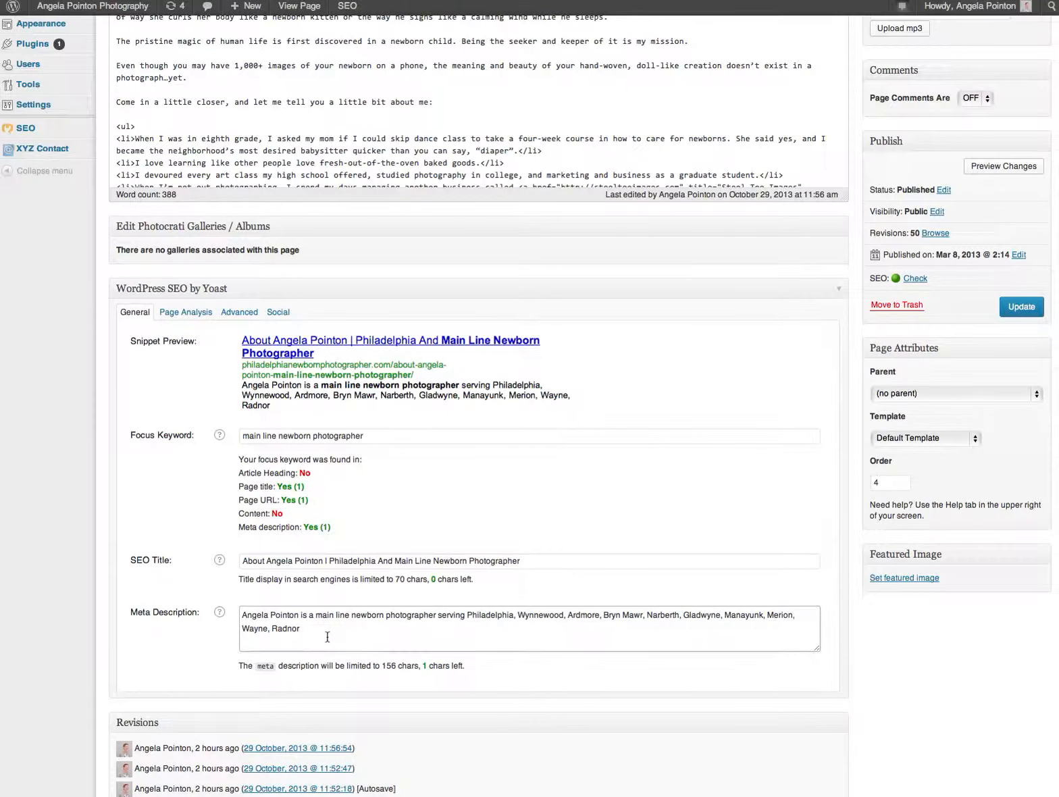
mouse_move(306, 635)
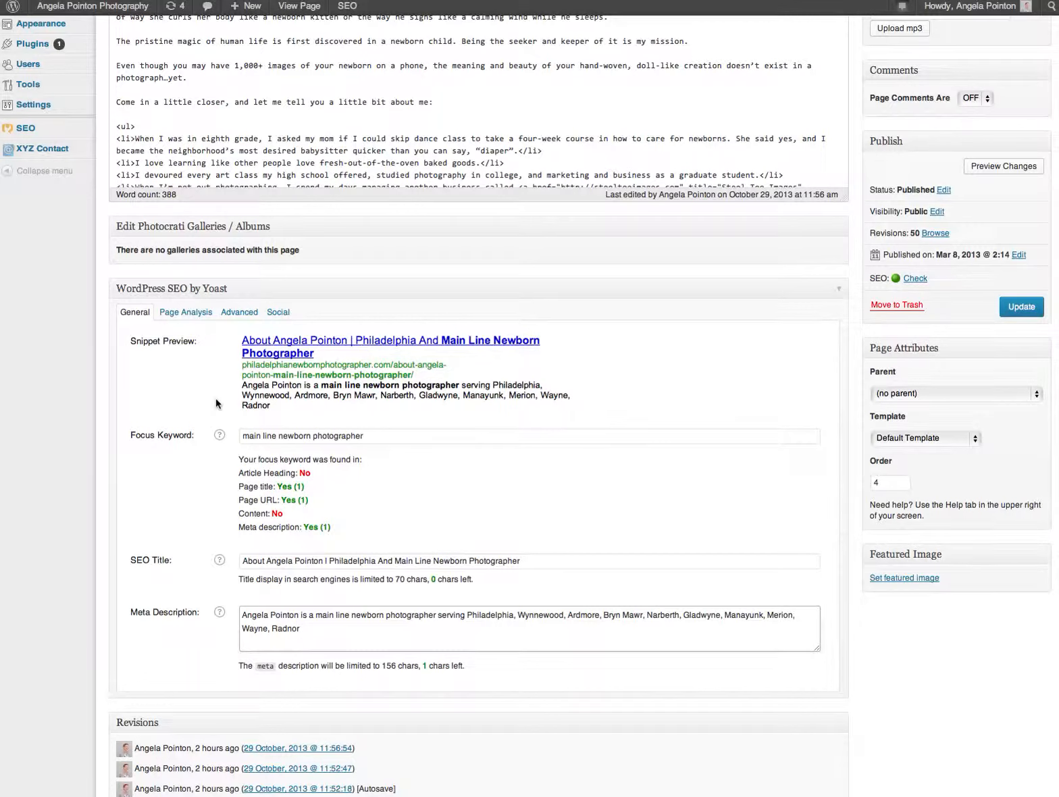
mouse_move(459, 348)
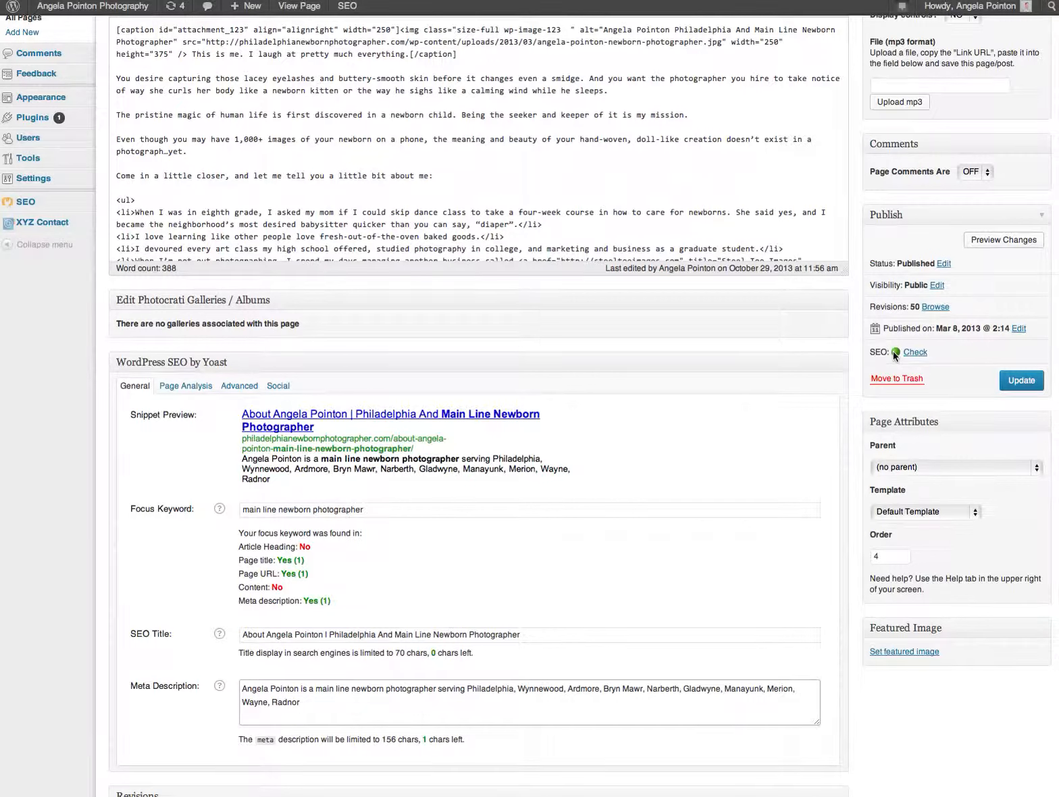
click(915, 352)
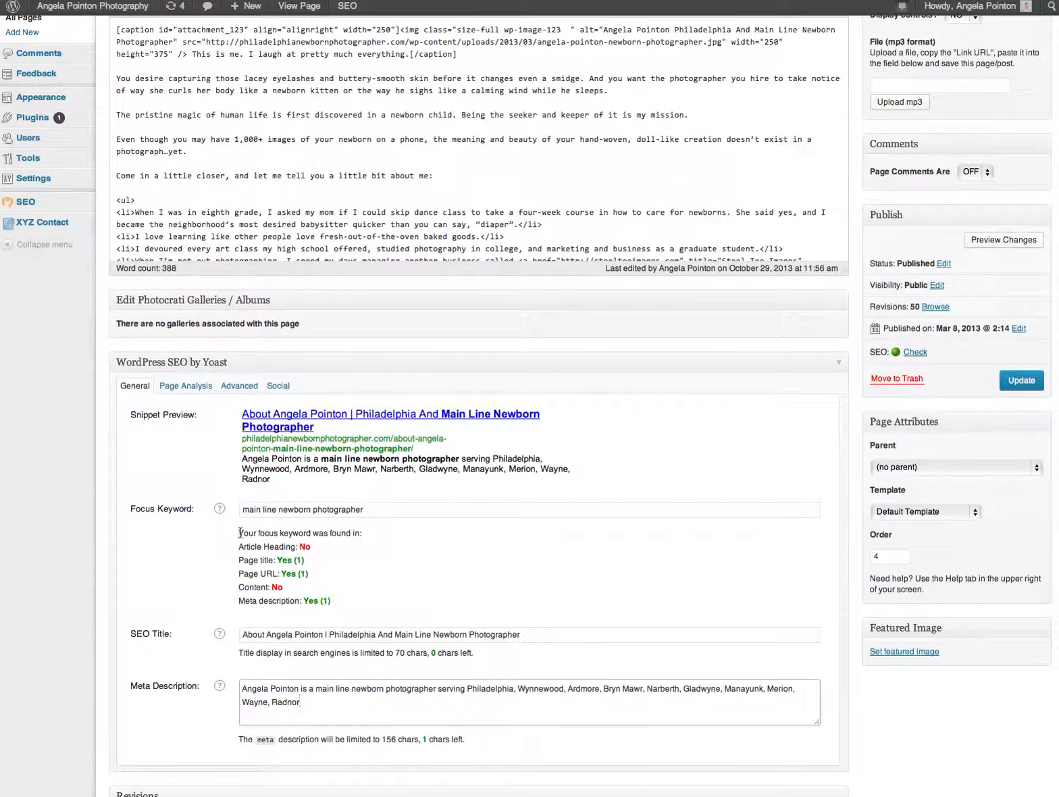
mouse_move(345, 610)
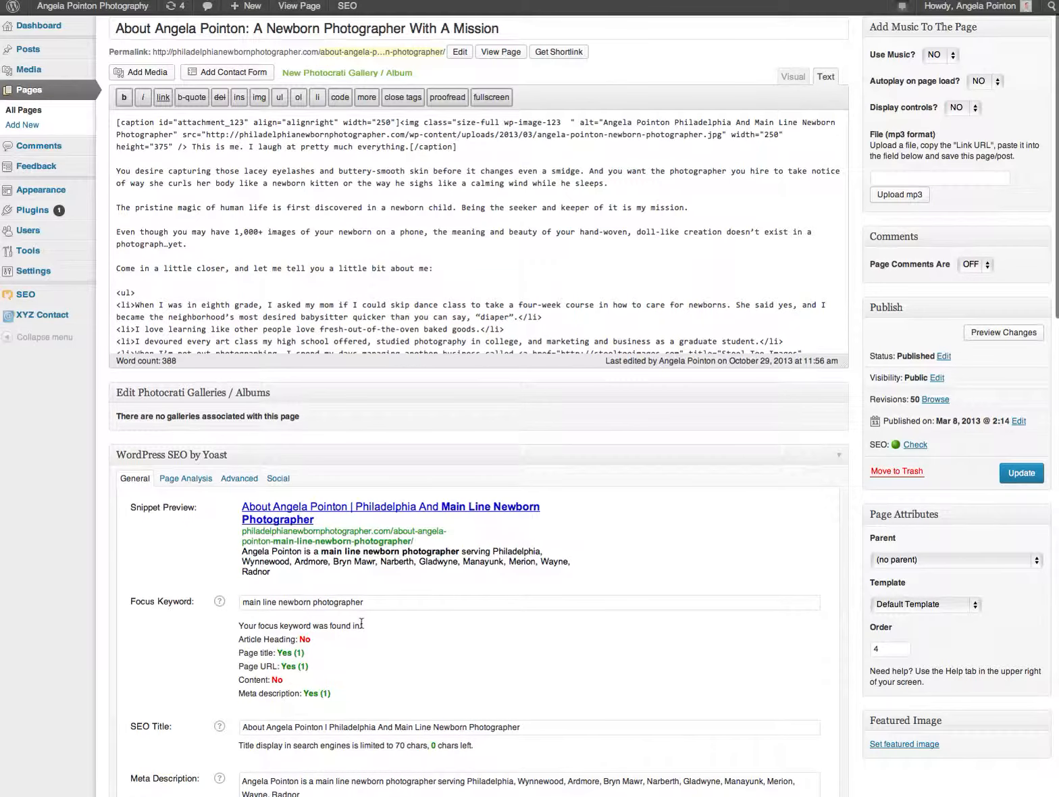
scroll(down, 3)
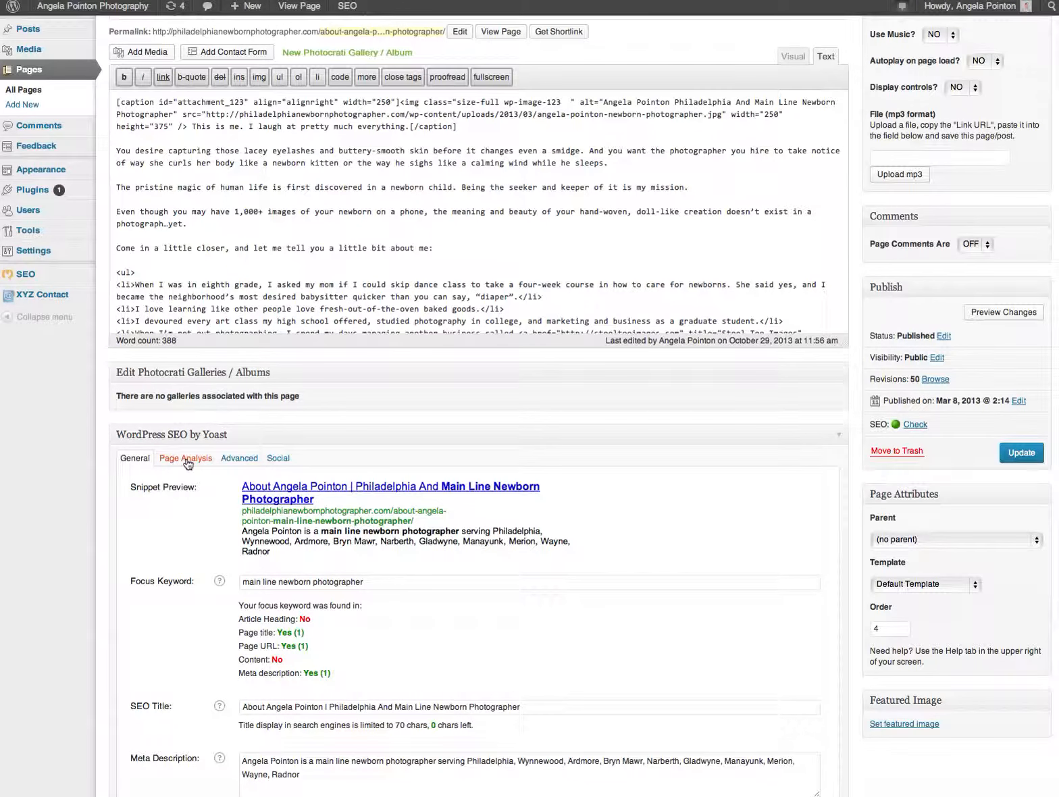
click(185, 458)
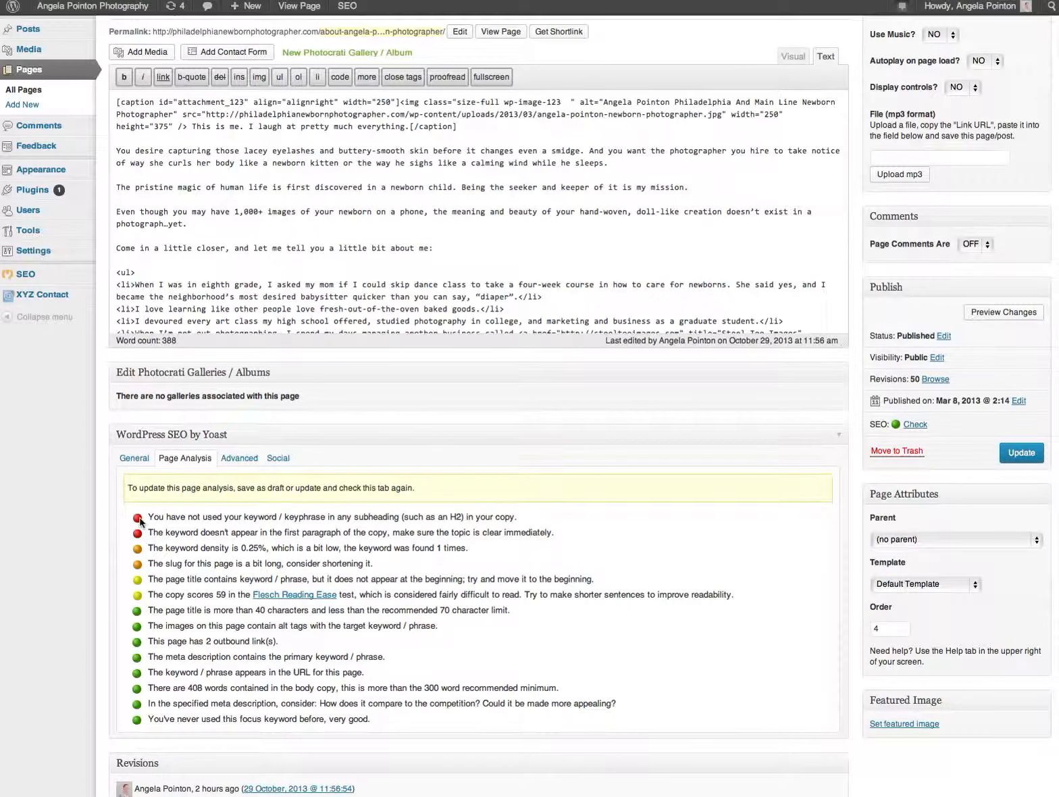
mouse_move(140, 564)
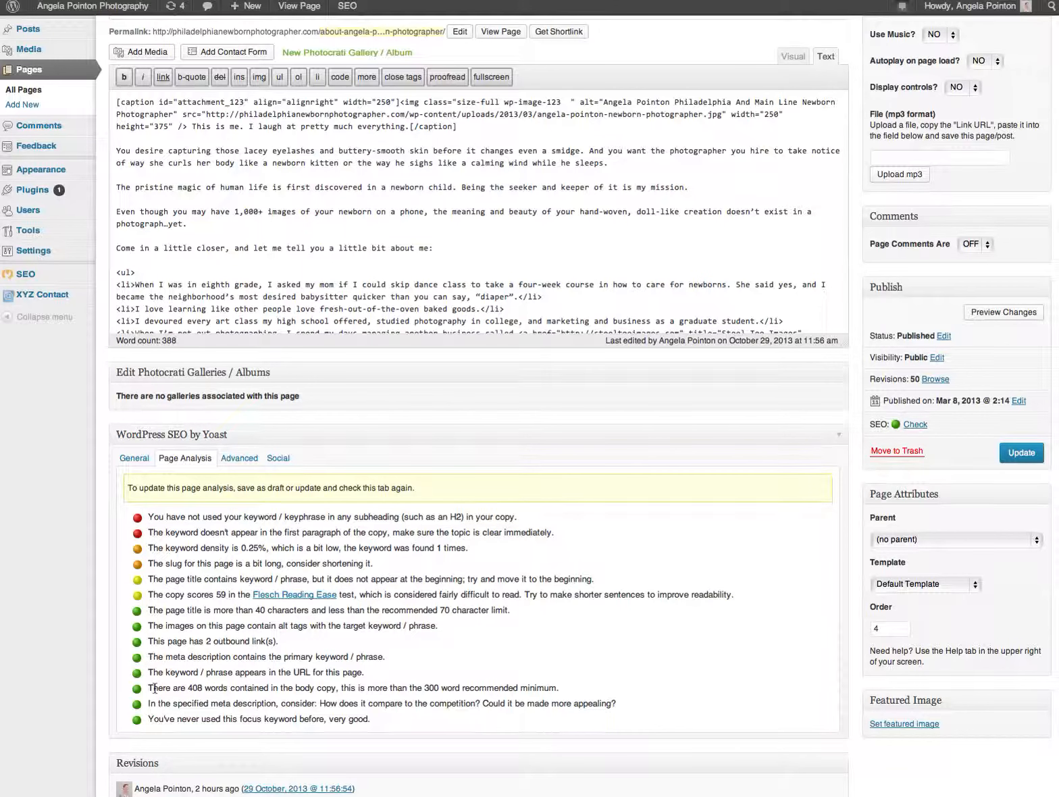
click(134, 458)
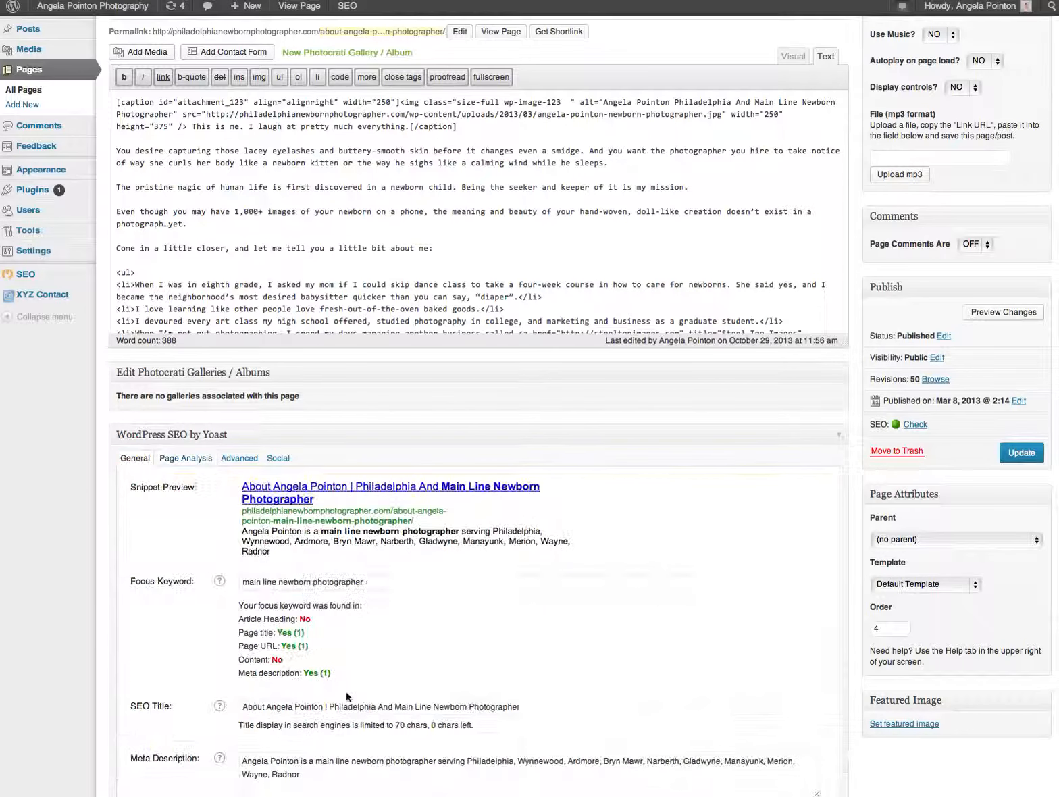
scroll(down, 3)
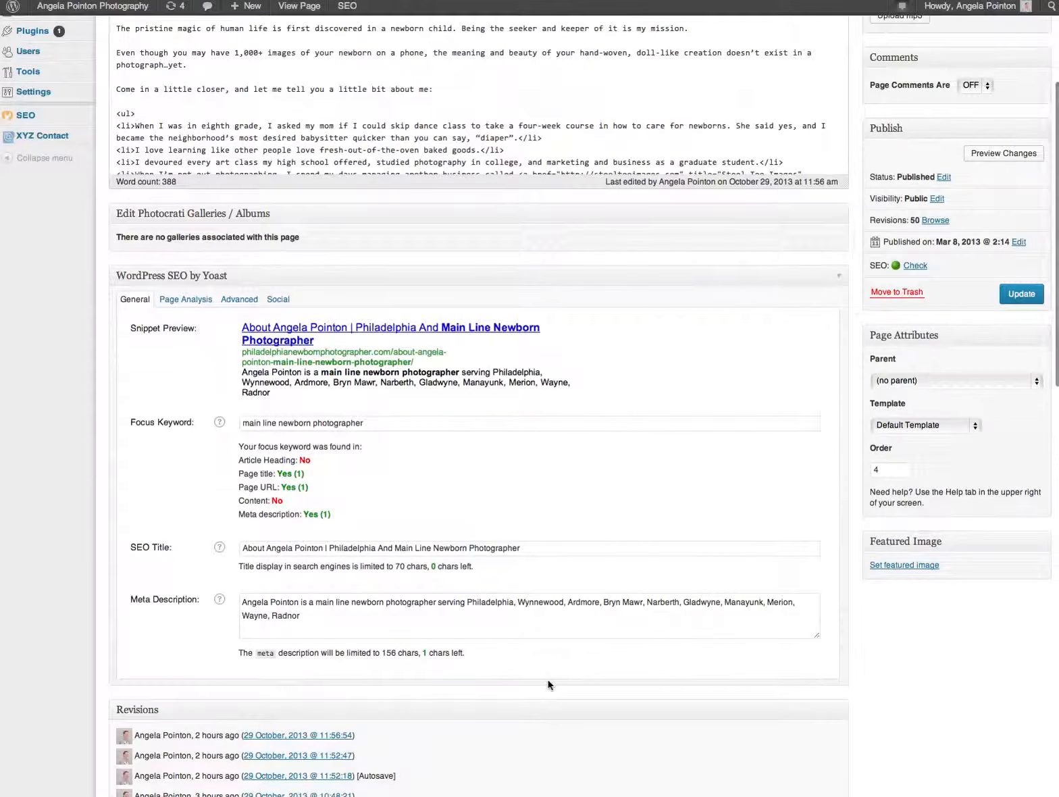